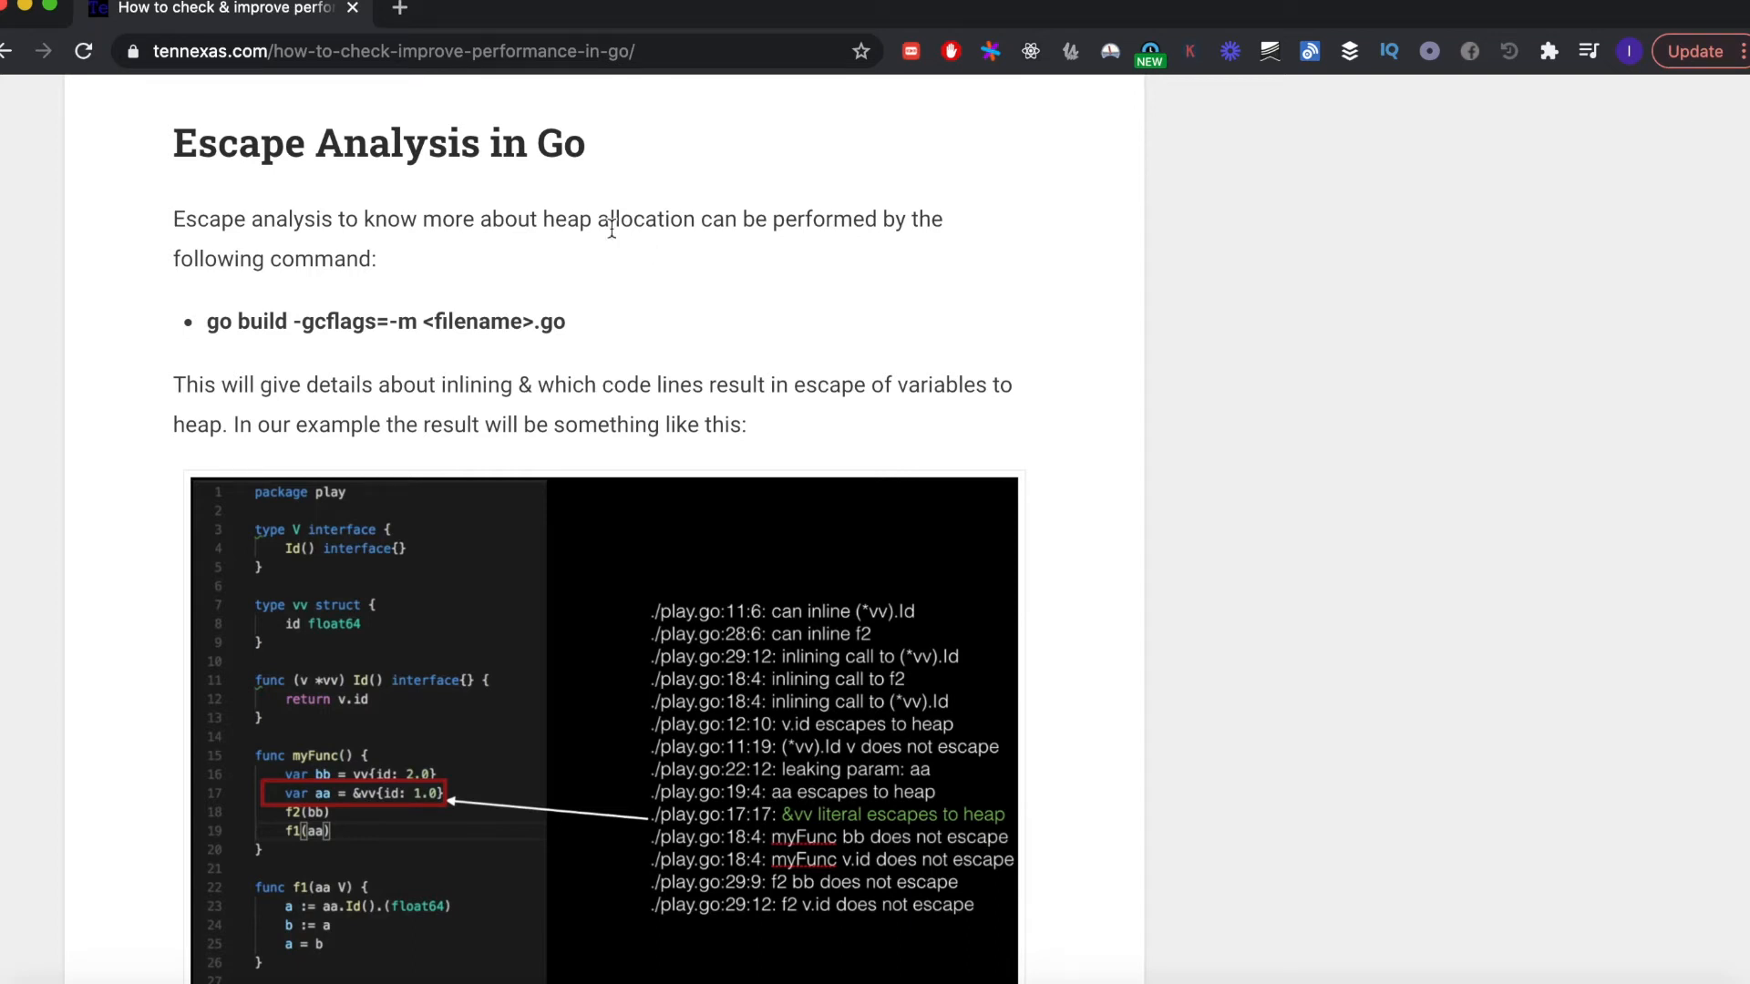
Step: Review main.go by highlighting identifiers including the giveNumber call inside main
{"action": "double_click", "coordinate": [243, 143]}
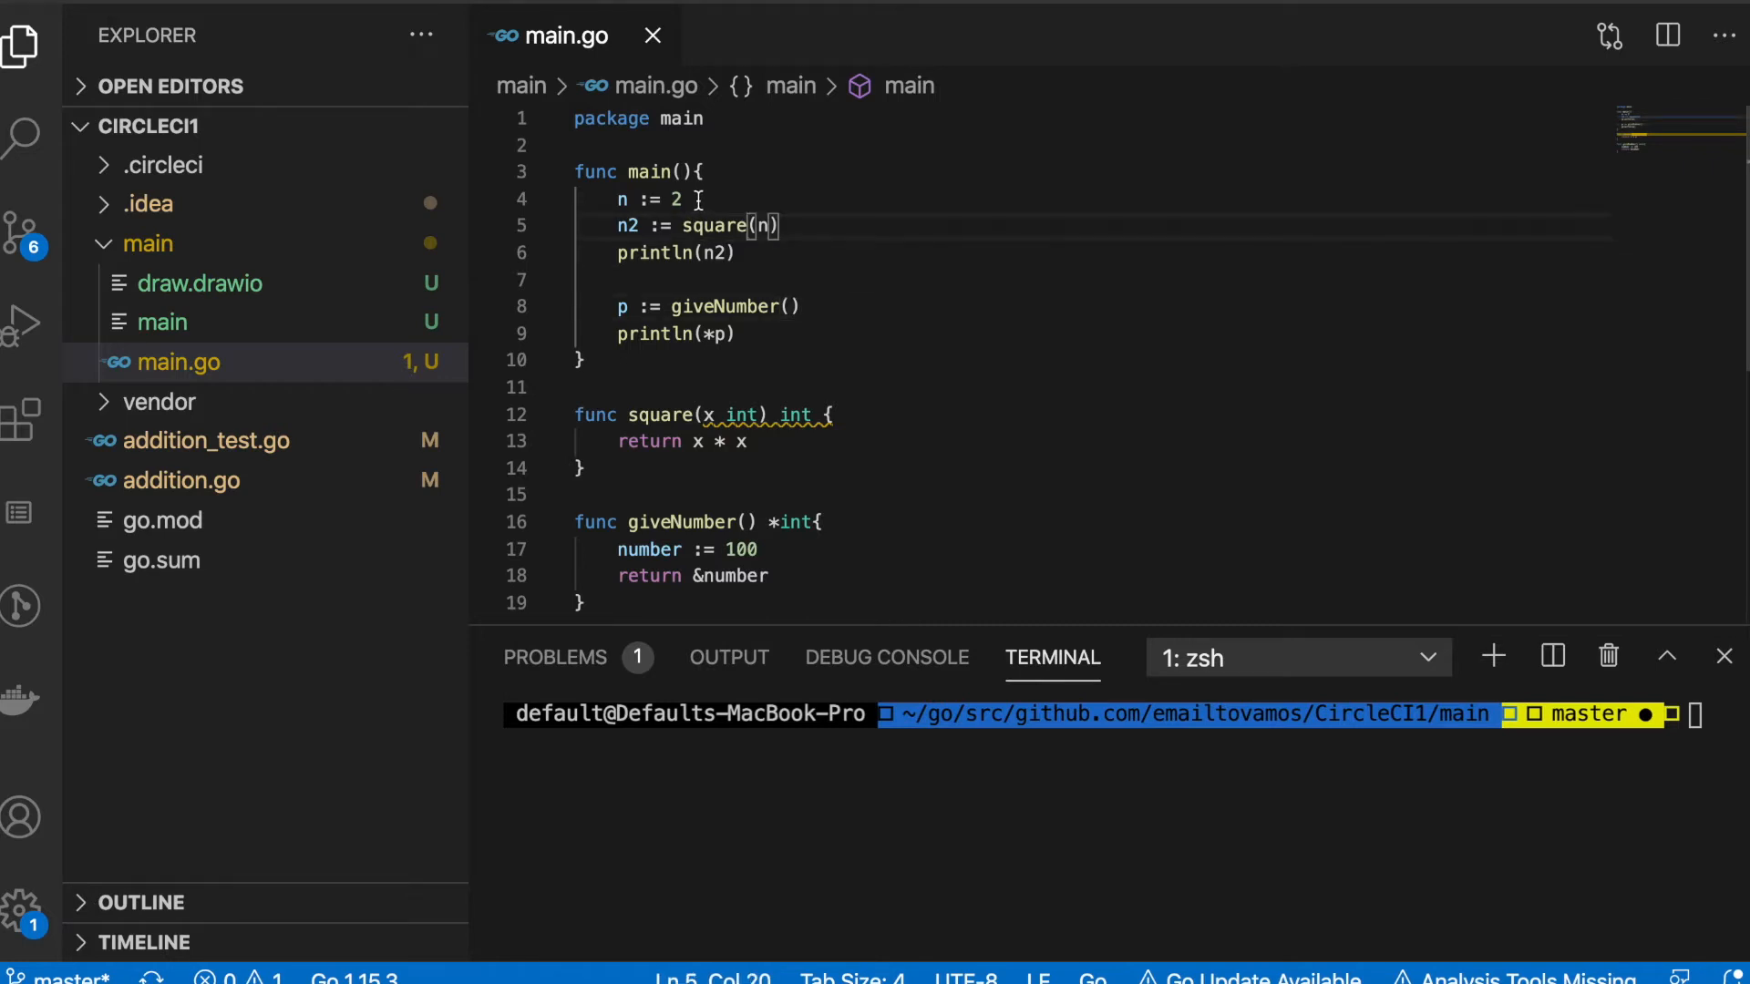
{"action": "double_click", "coordinate": [674, 198]}
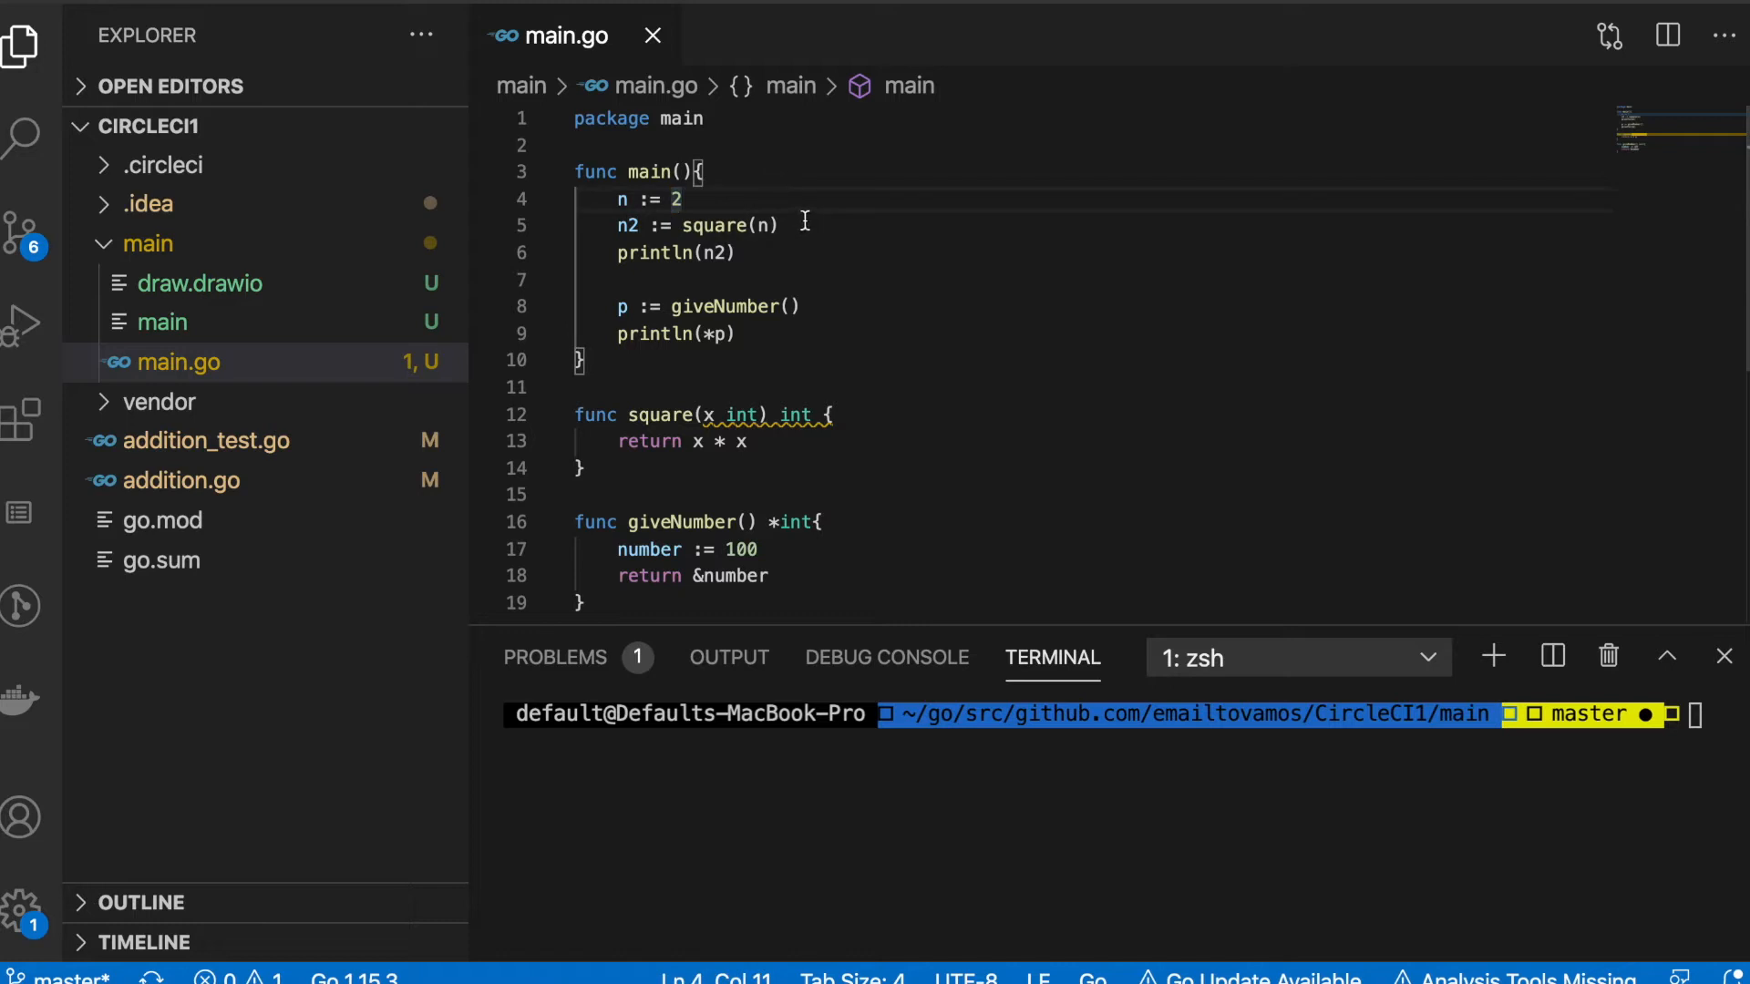
{"action": "mouse_move", "coordinate": [824, 292]}
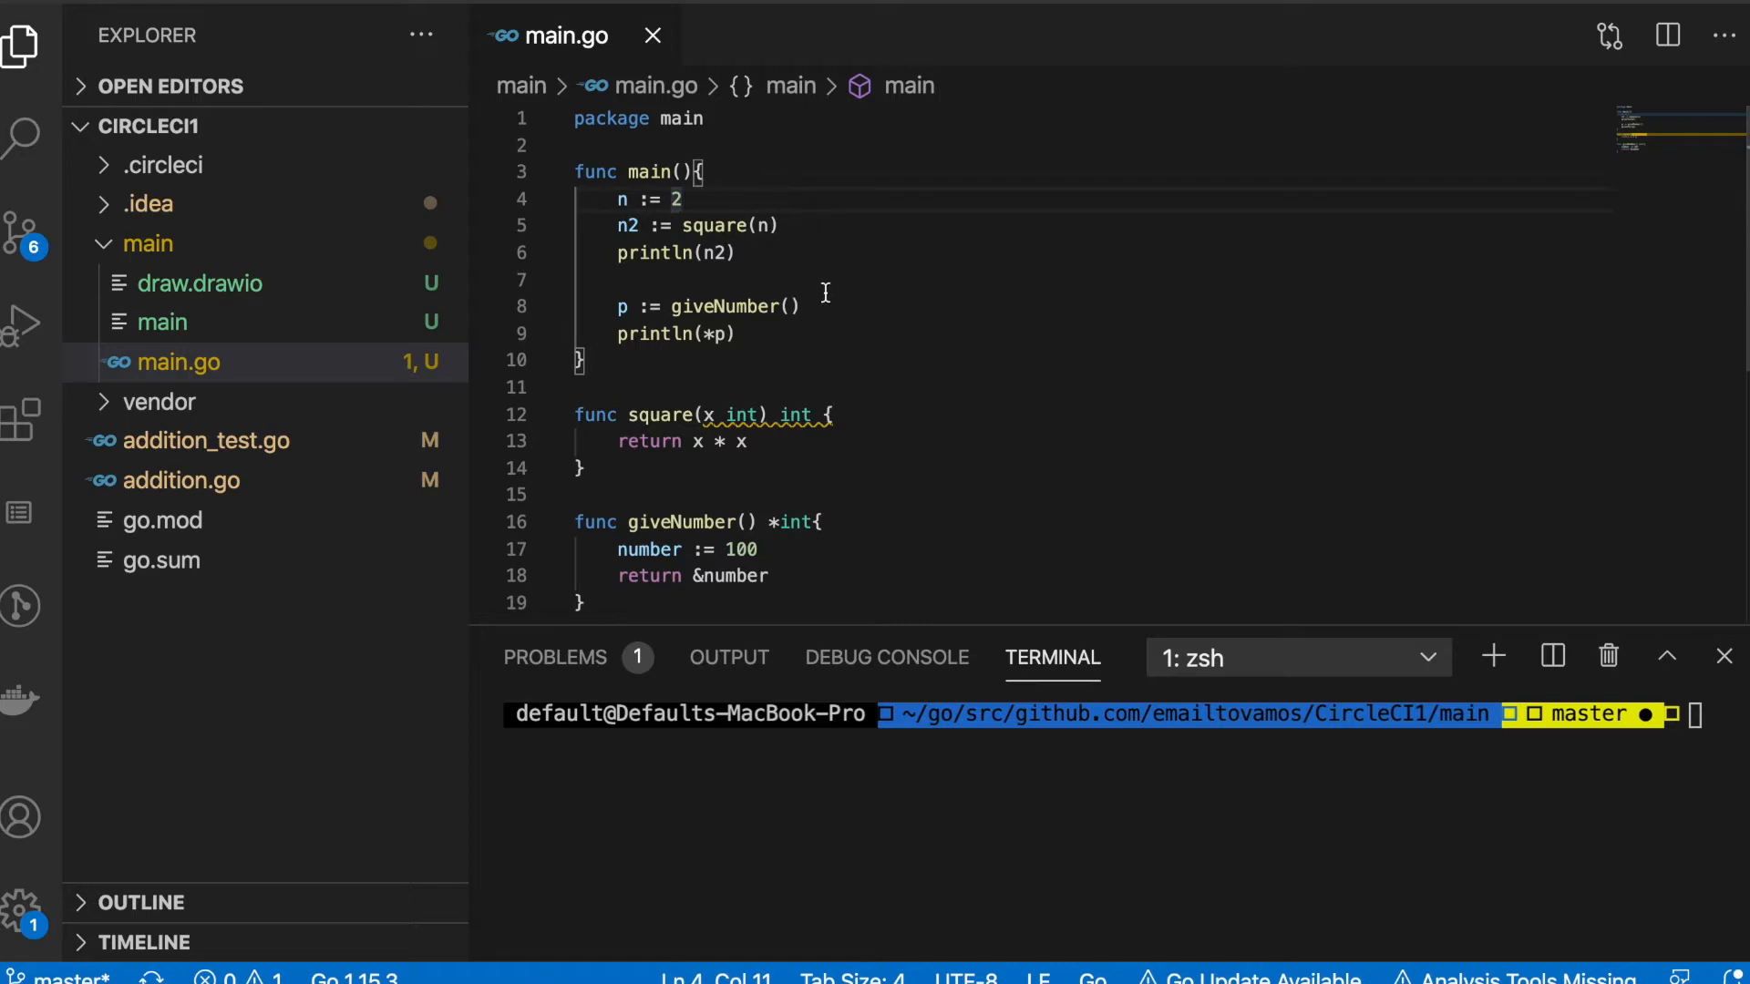
{"action": "mouse_move", "coordinate": [825, 285]}
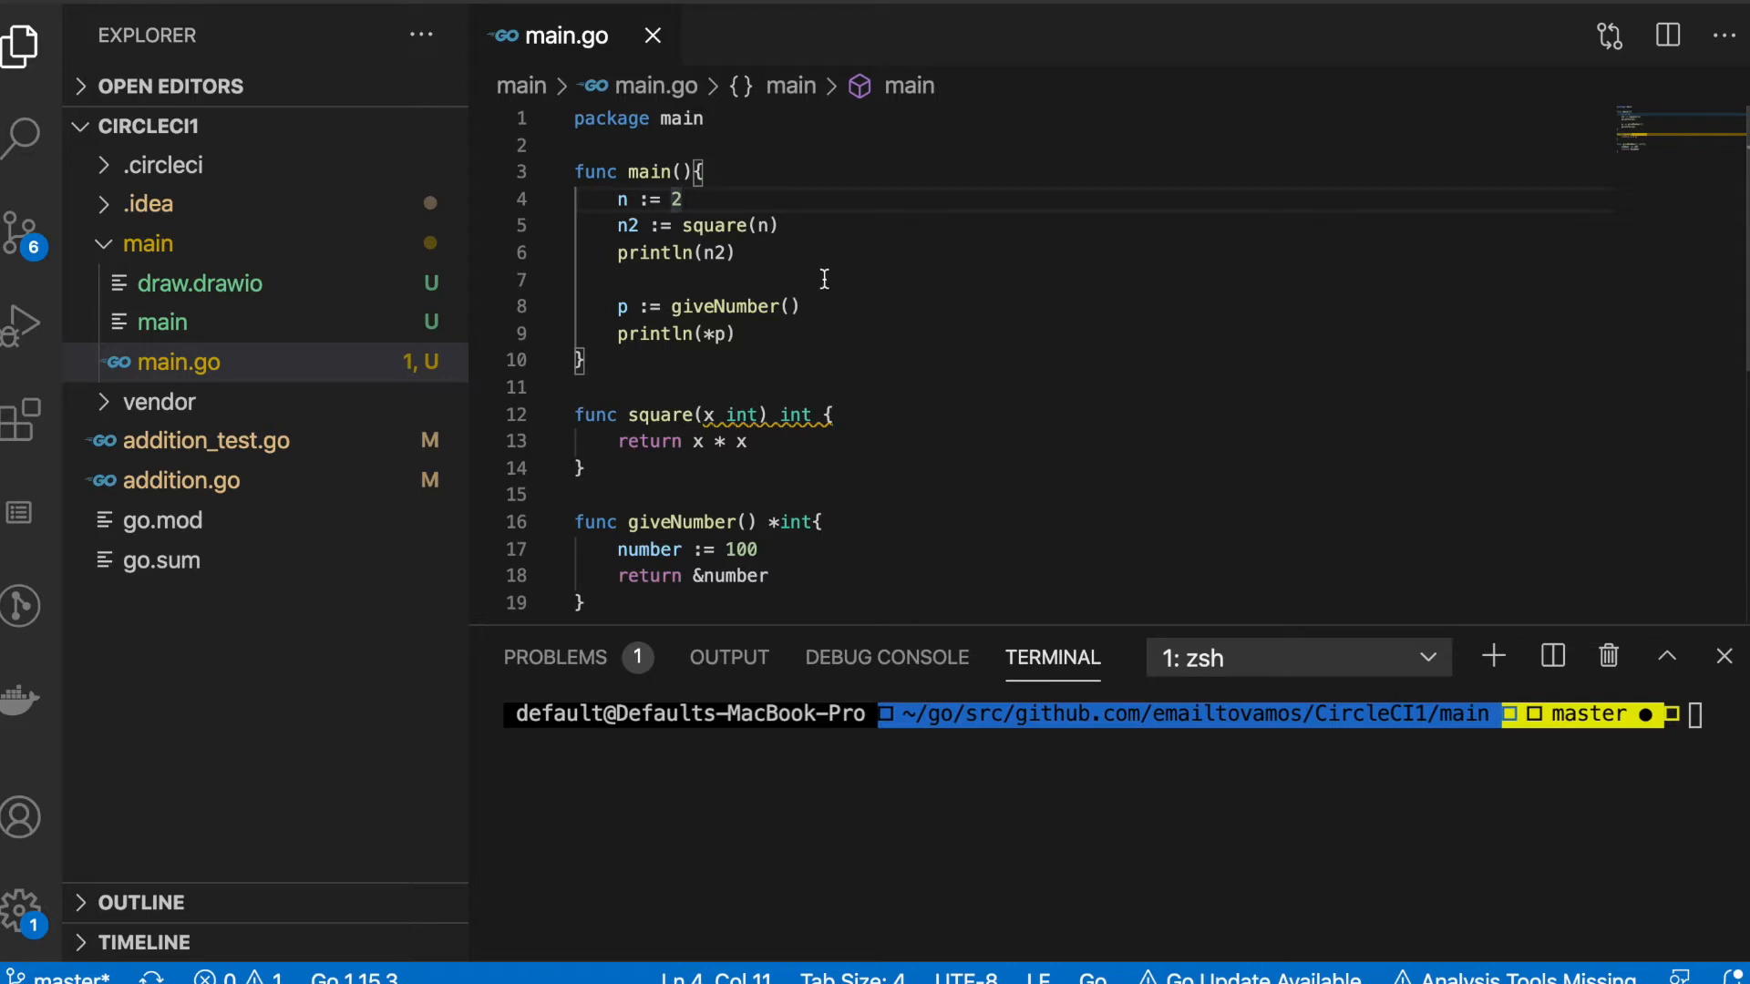
{"action": "mouse_move", "coordinate": [813, 228]}
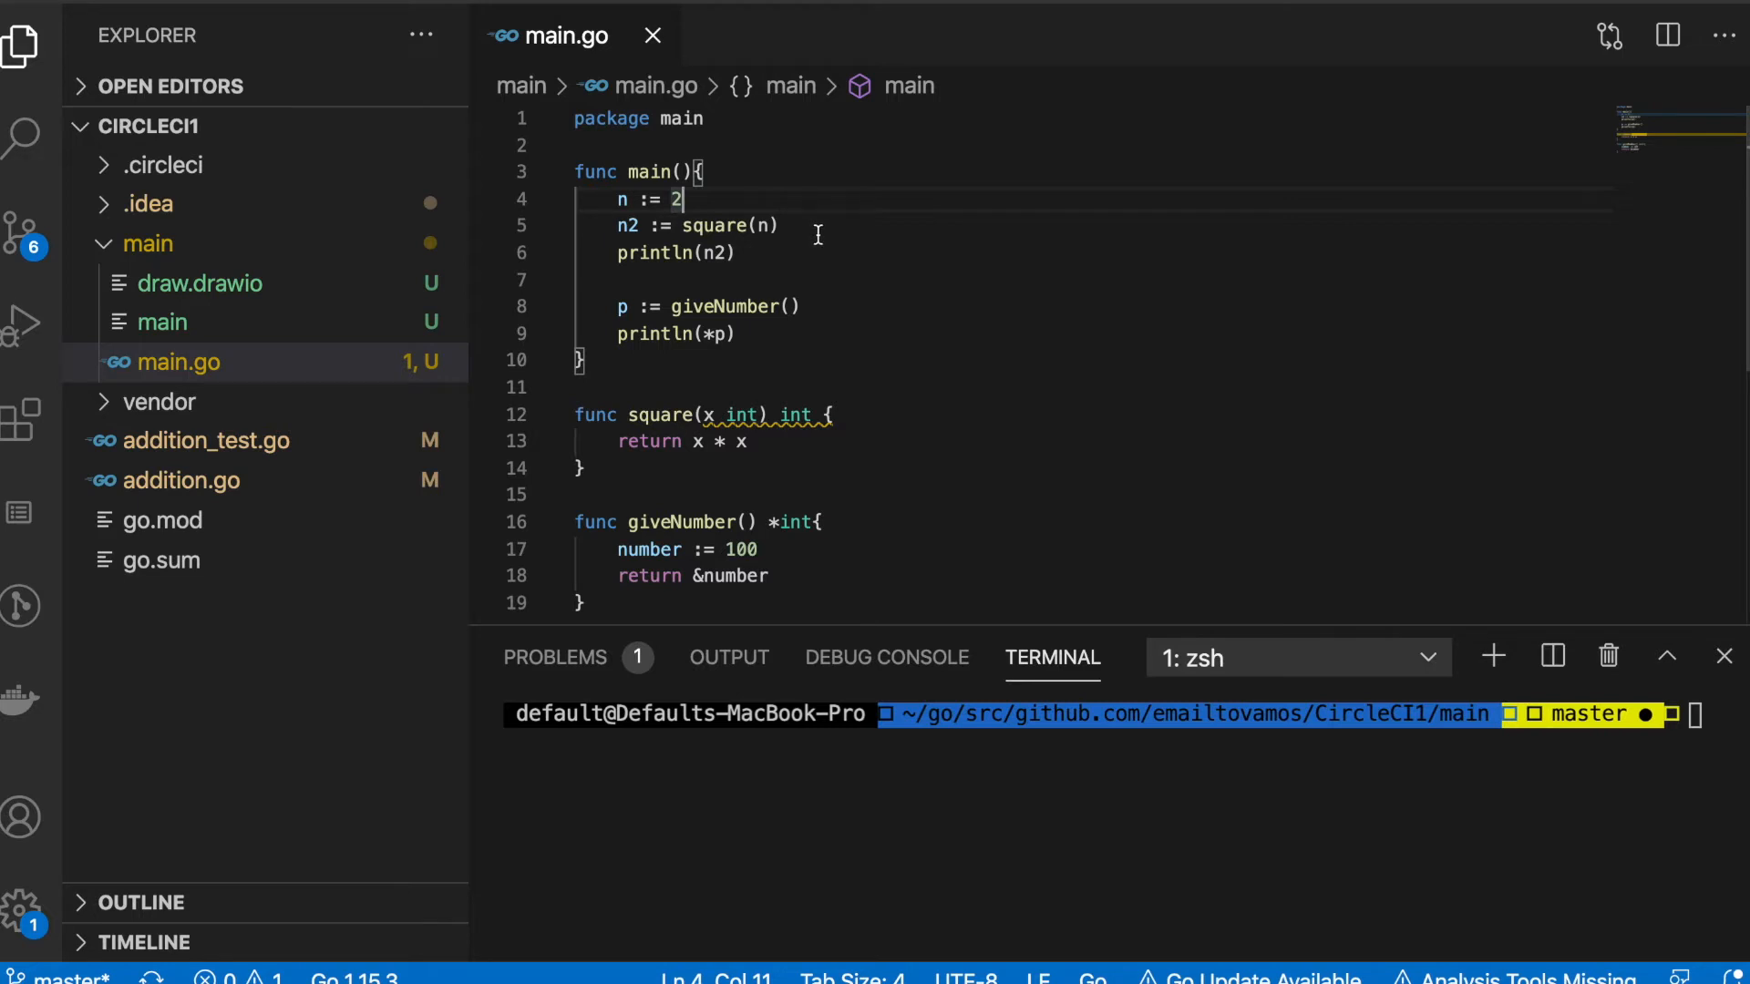
{"action": "left_click", "coordinate": [778, 226]}
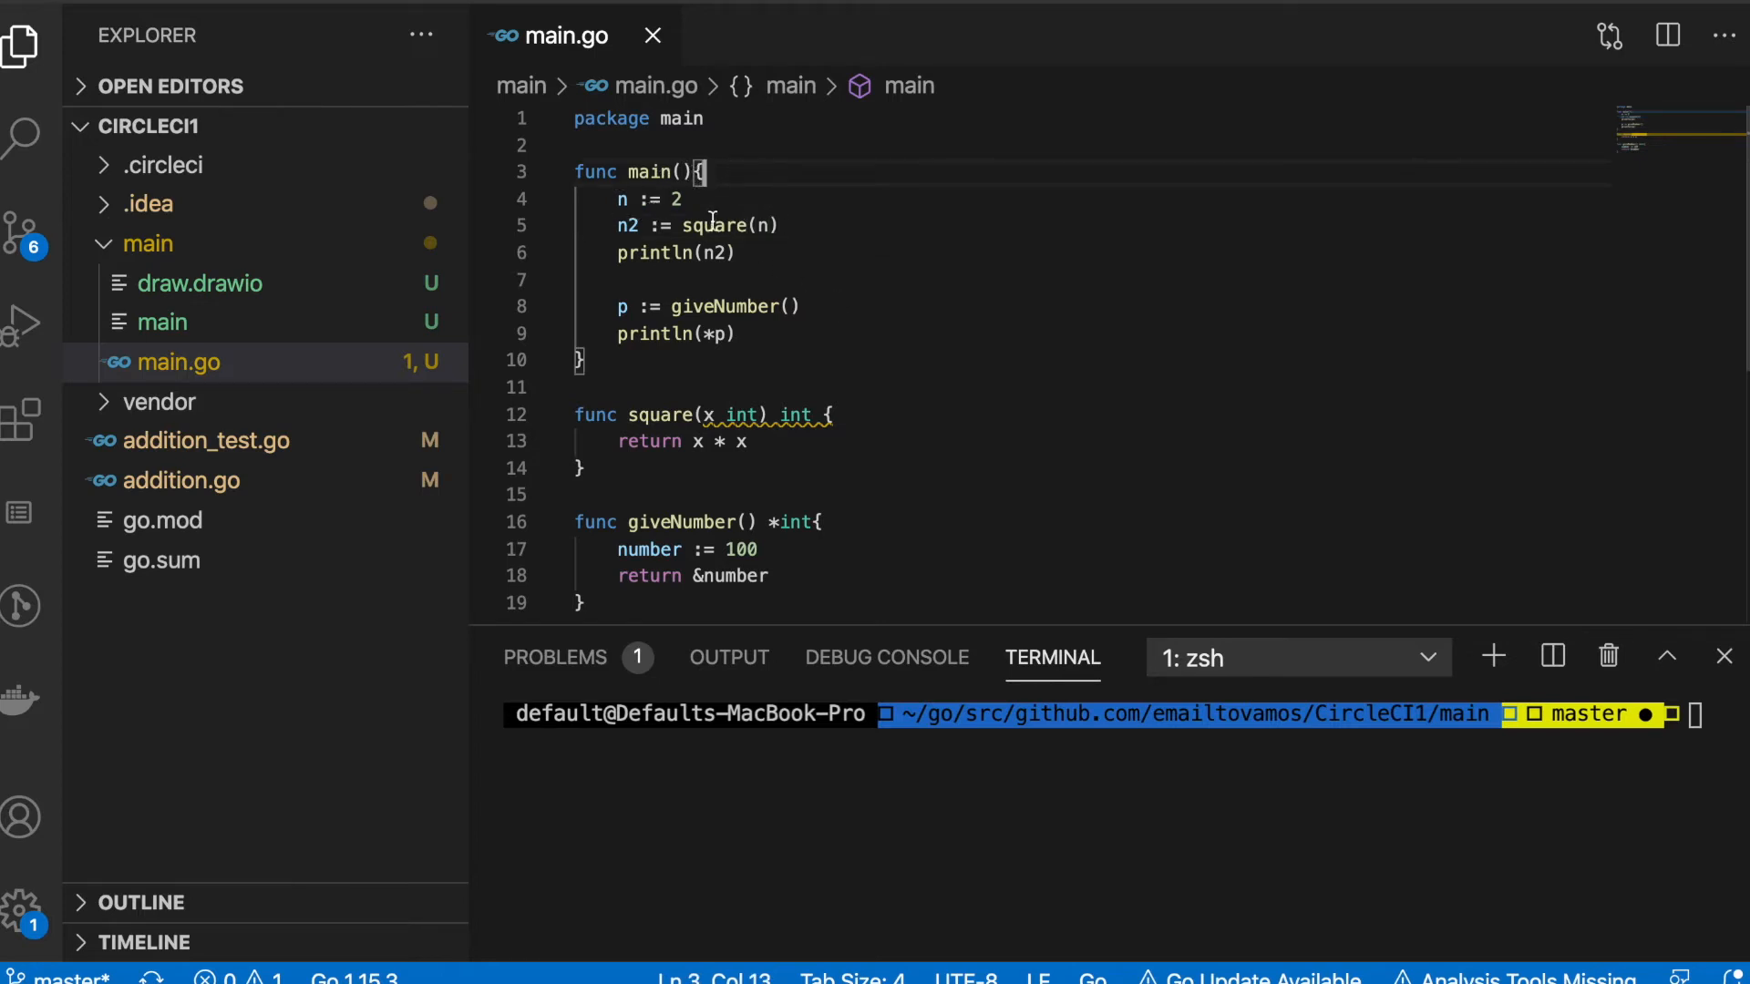
{"action": "left_click", "coordinate": [705, 224]}
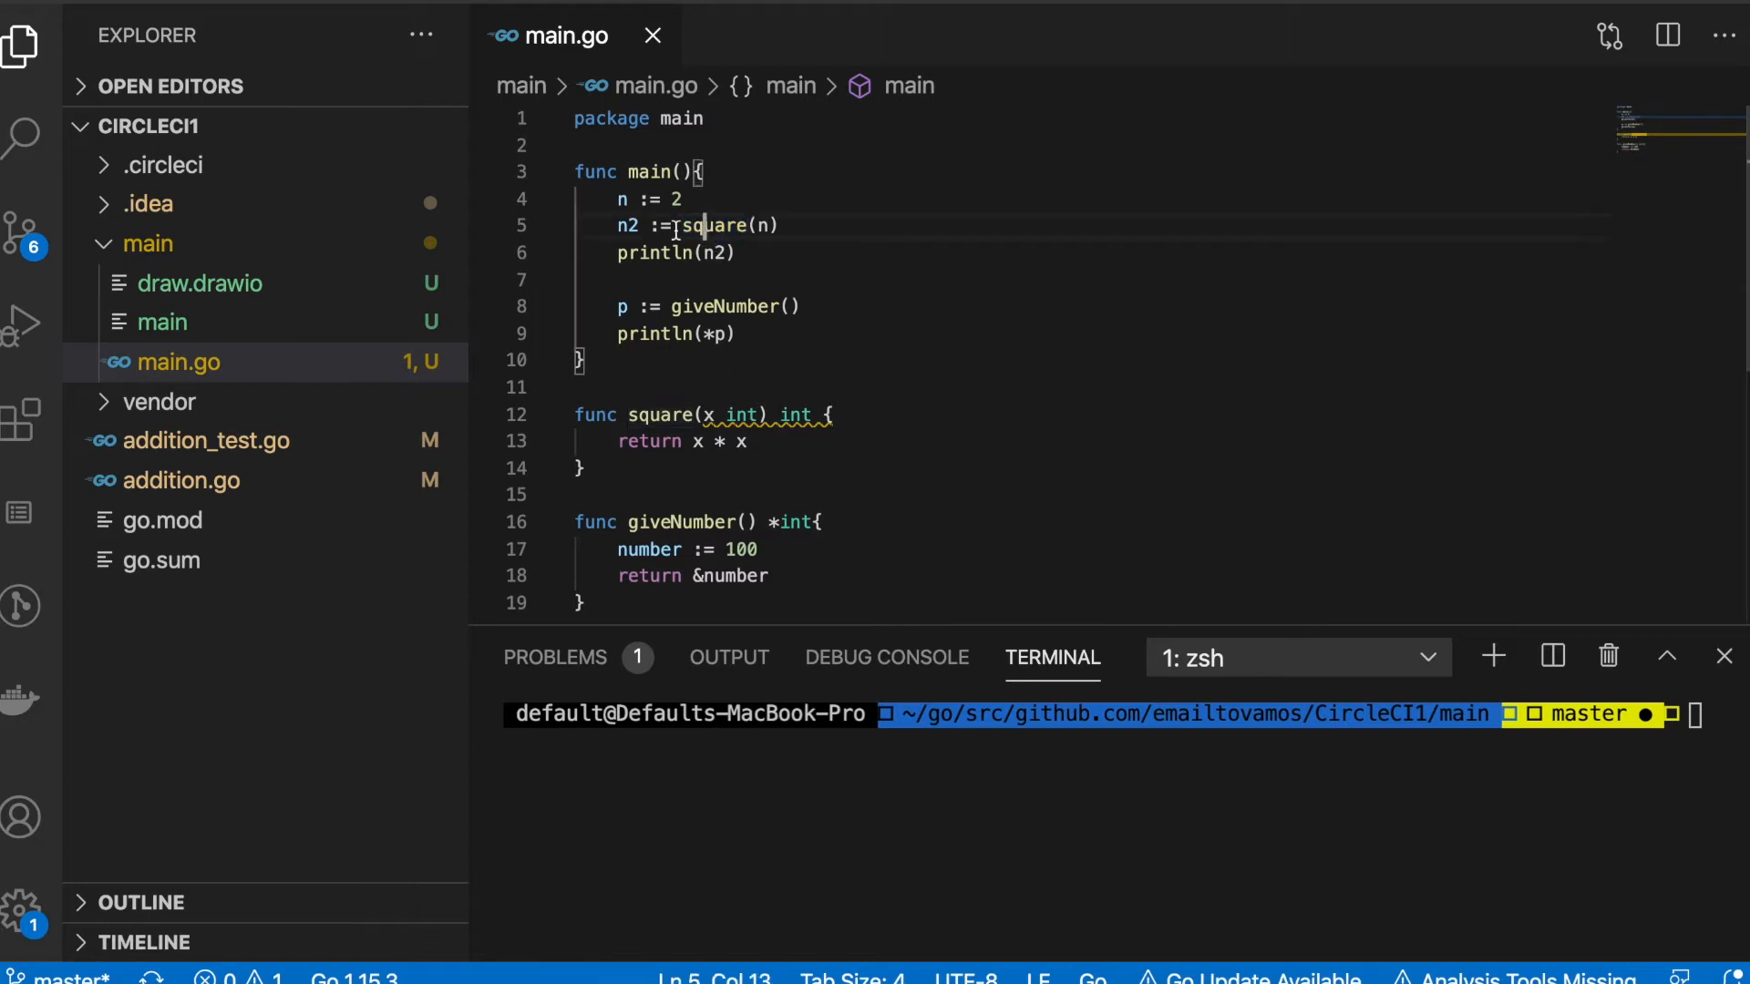
{"action": "double_click", "coordinate": [713, 226]}
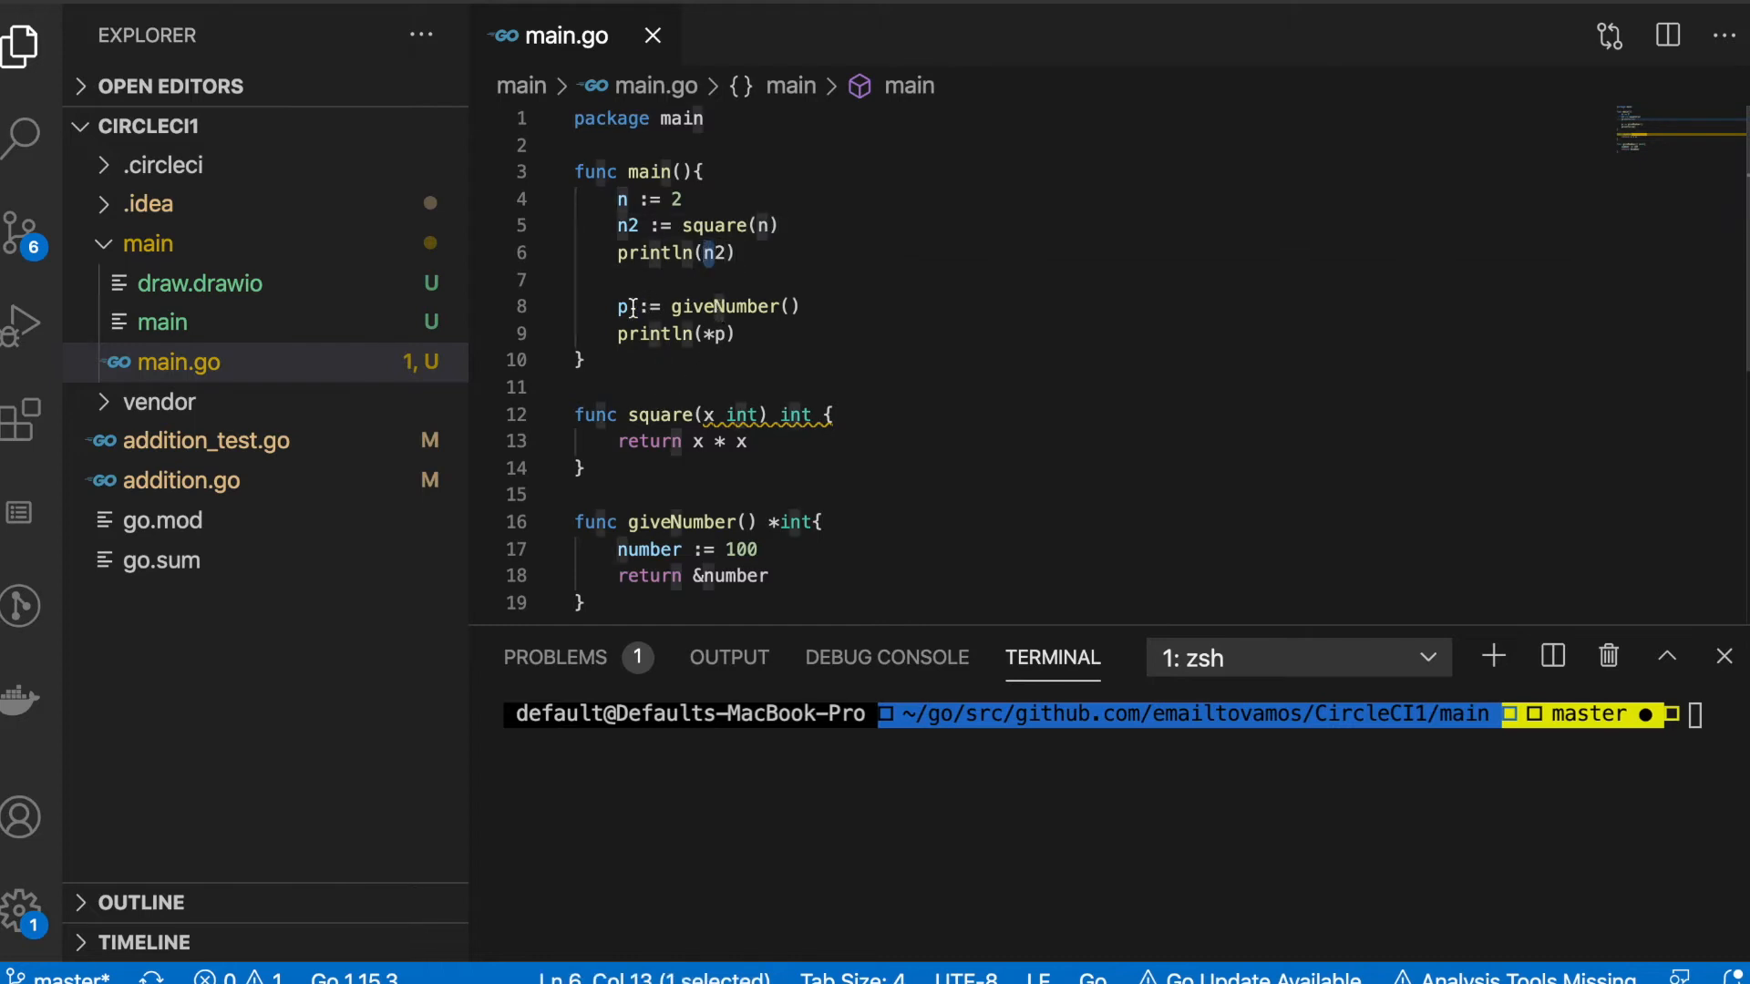
{"action": "double_click", "coordinate": [725, 306]}
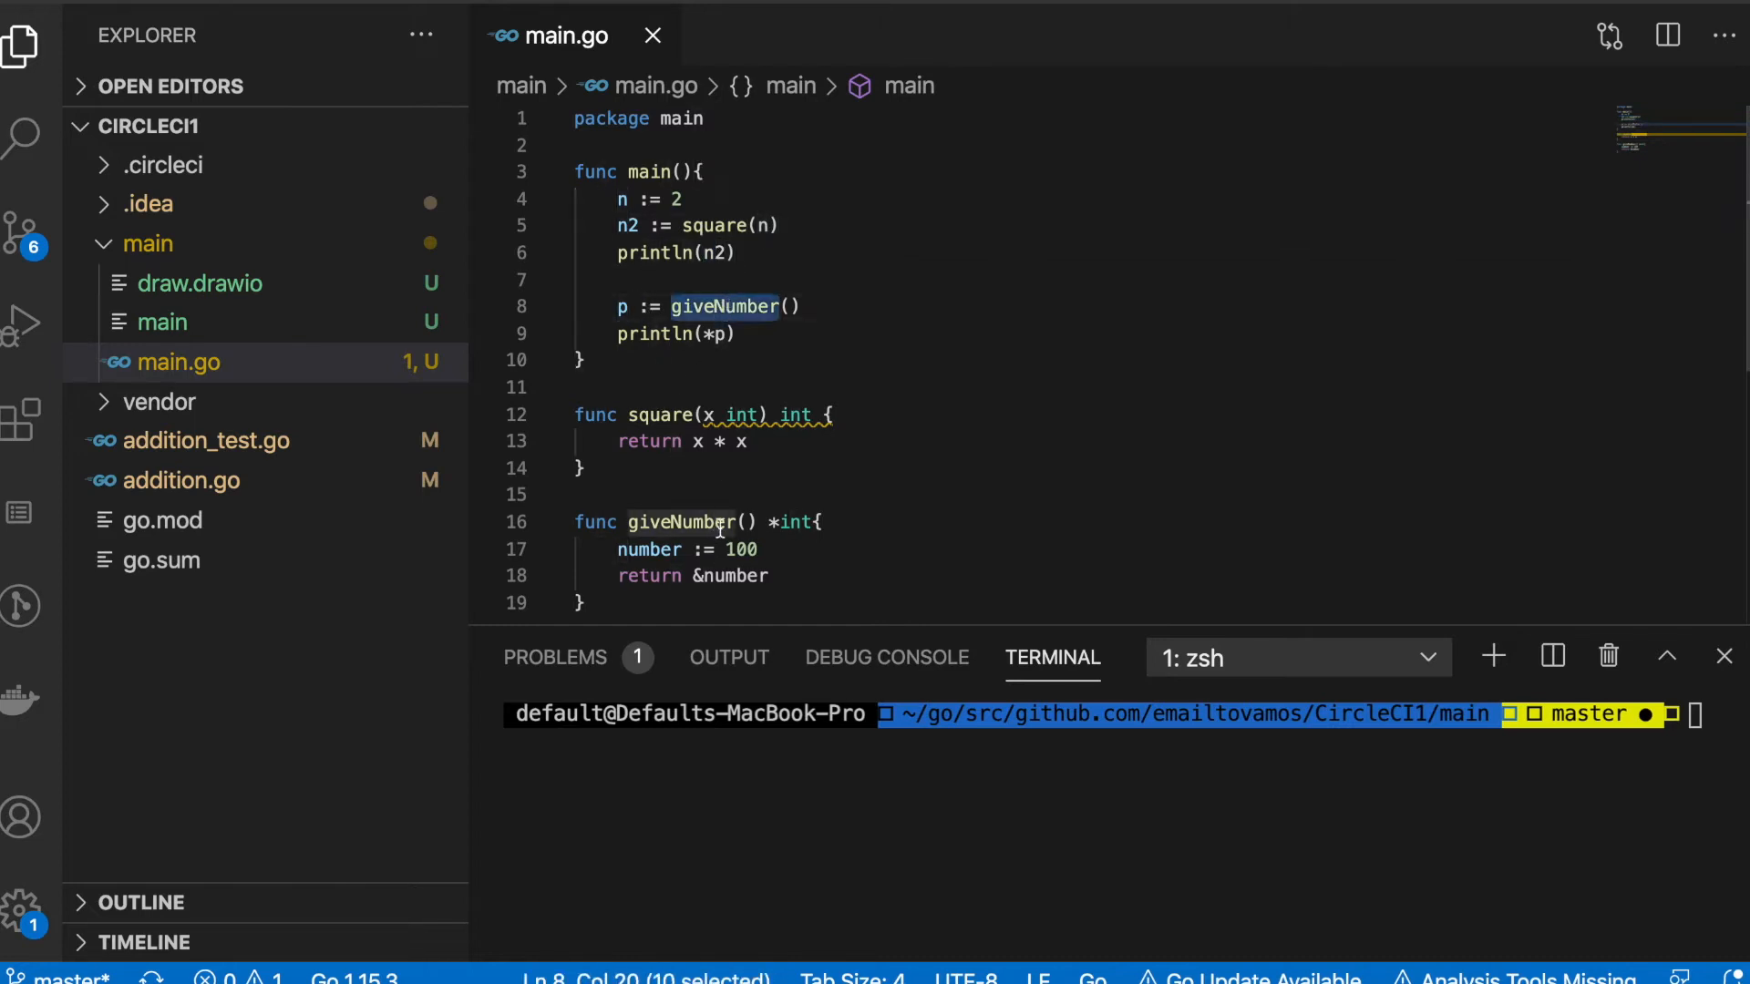
Step: In the integrated terminal, enter the command go run main.go
{"action": "double_click", "coordinate": [680, 521]}
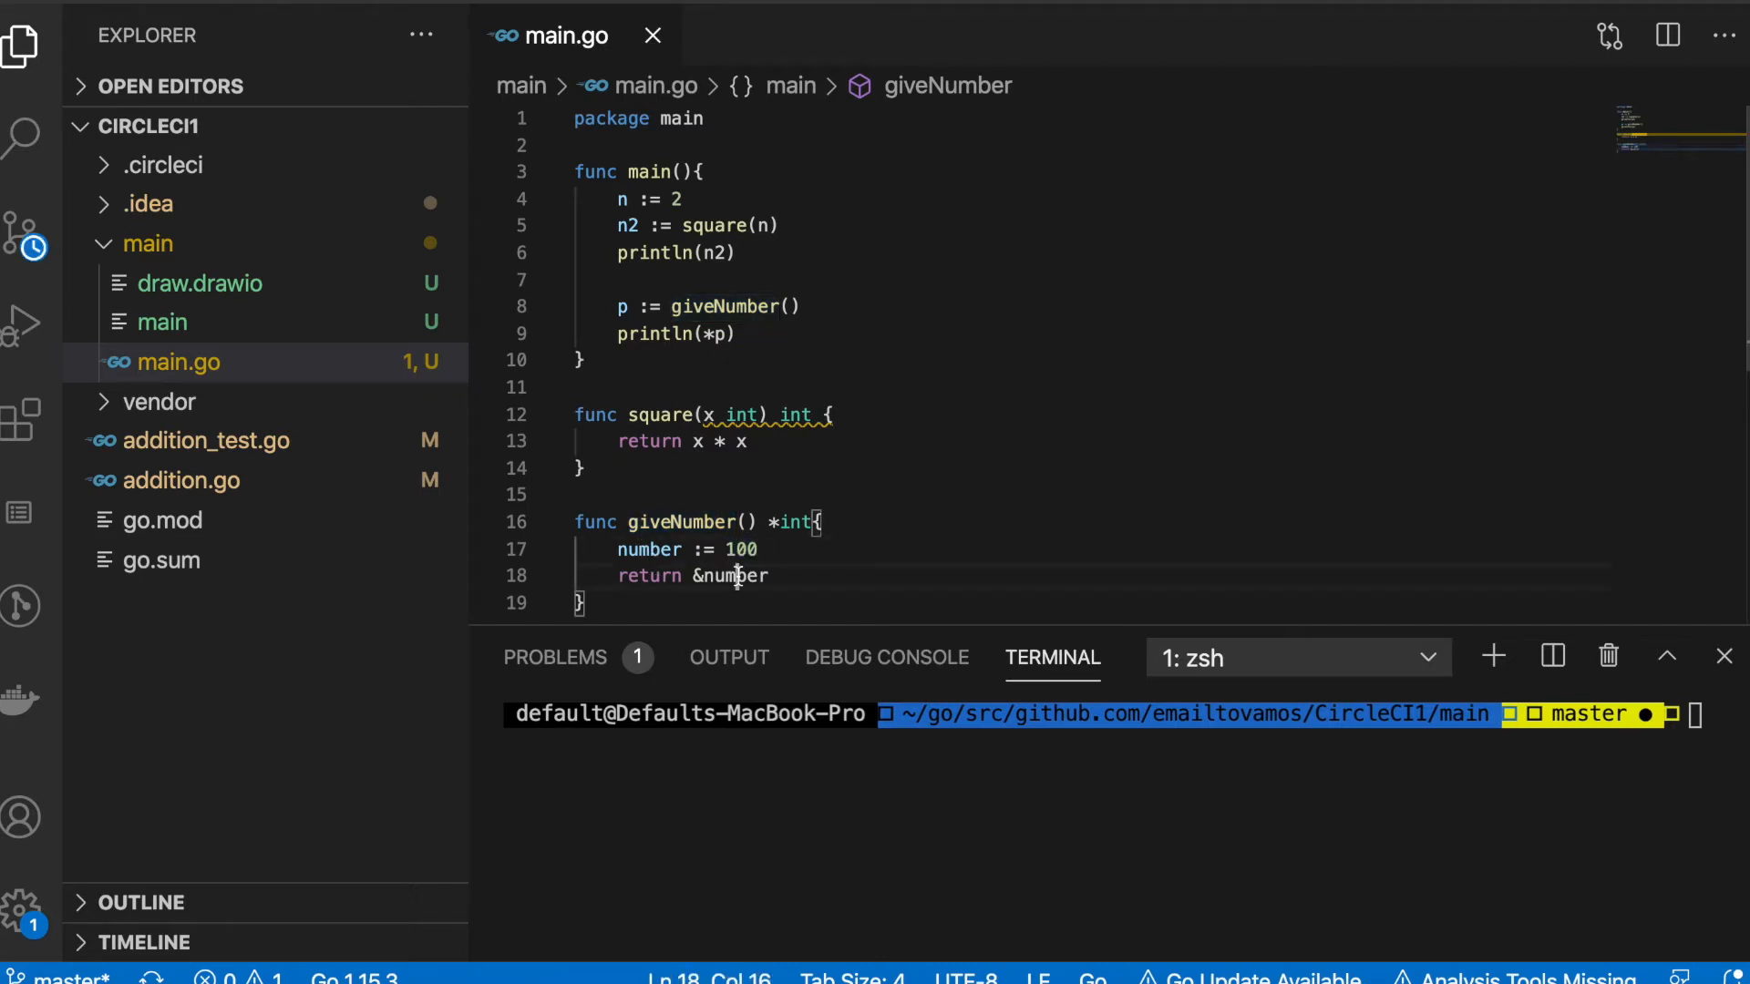
{"action": "double_click", "coordinate": [734, 576]}
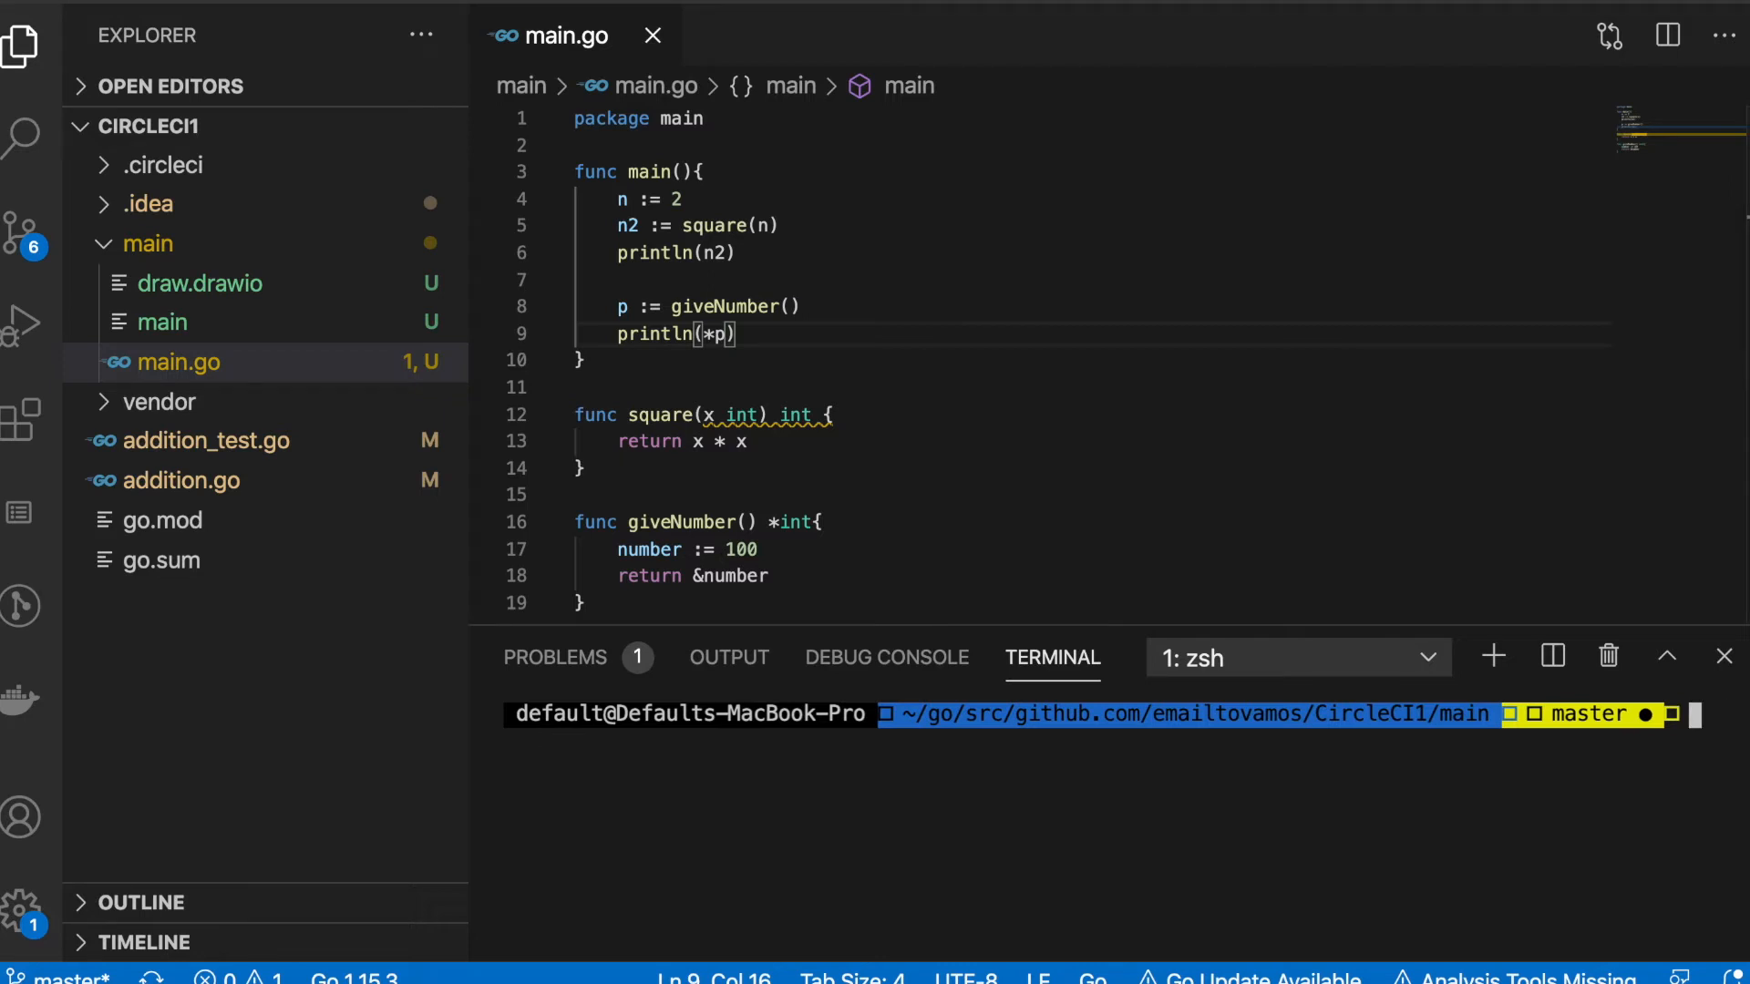
{"action": "type", "text": "go run main.go"}
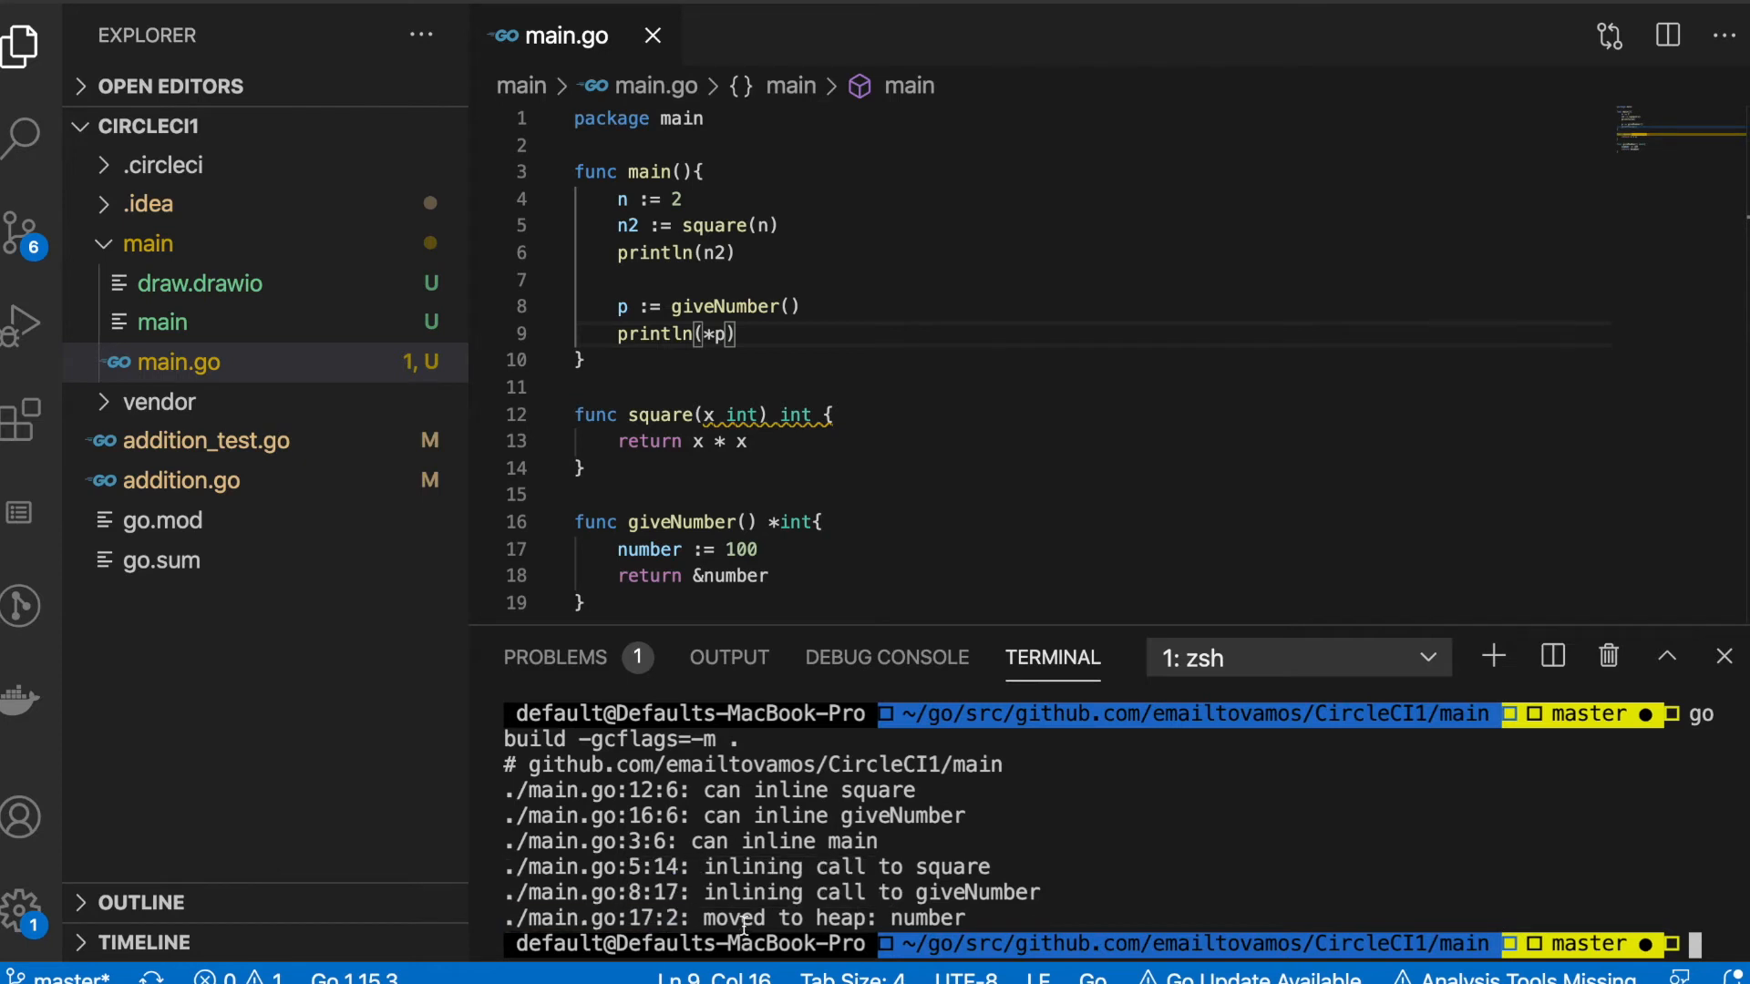
{"action": "mouse_move", "coordinate": [678, 521]}
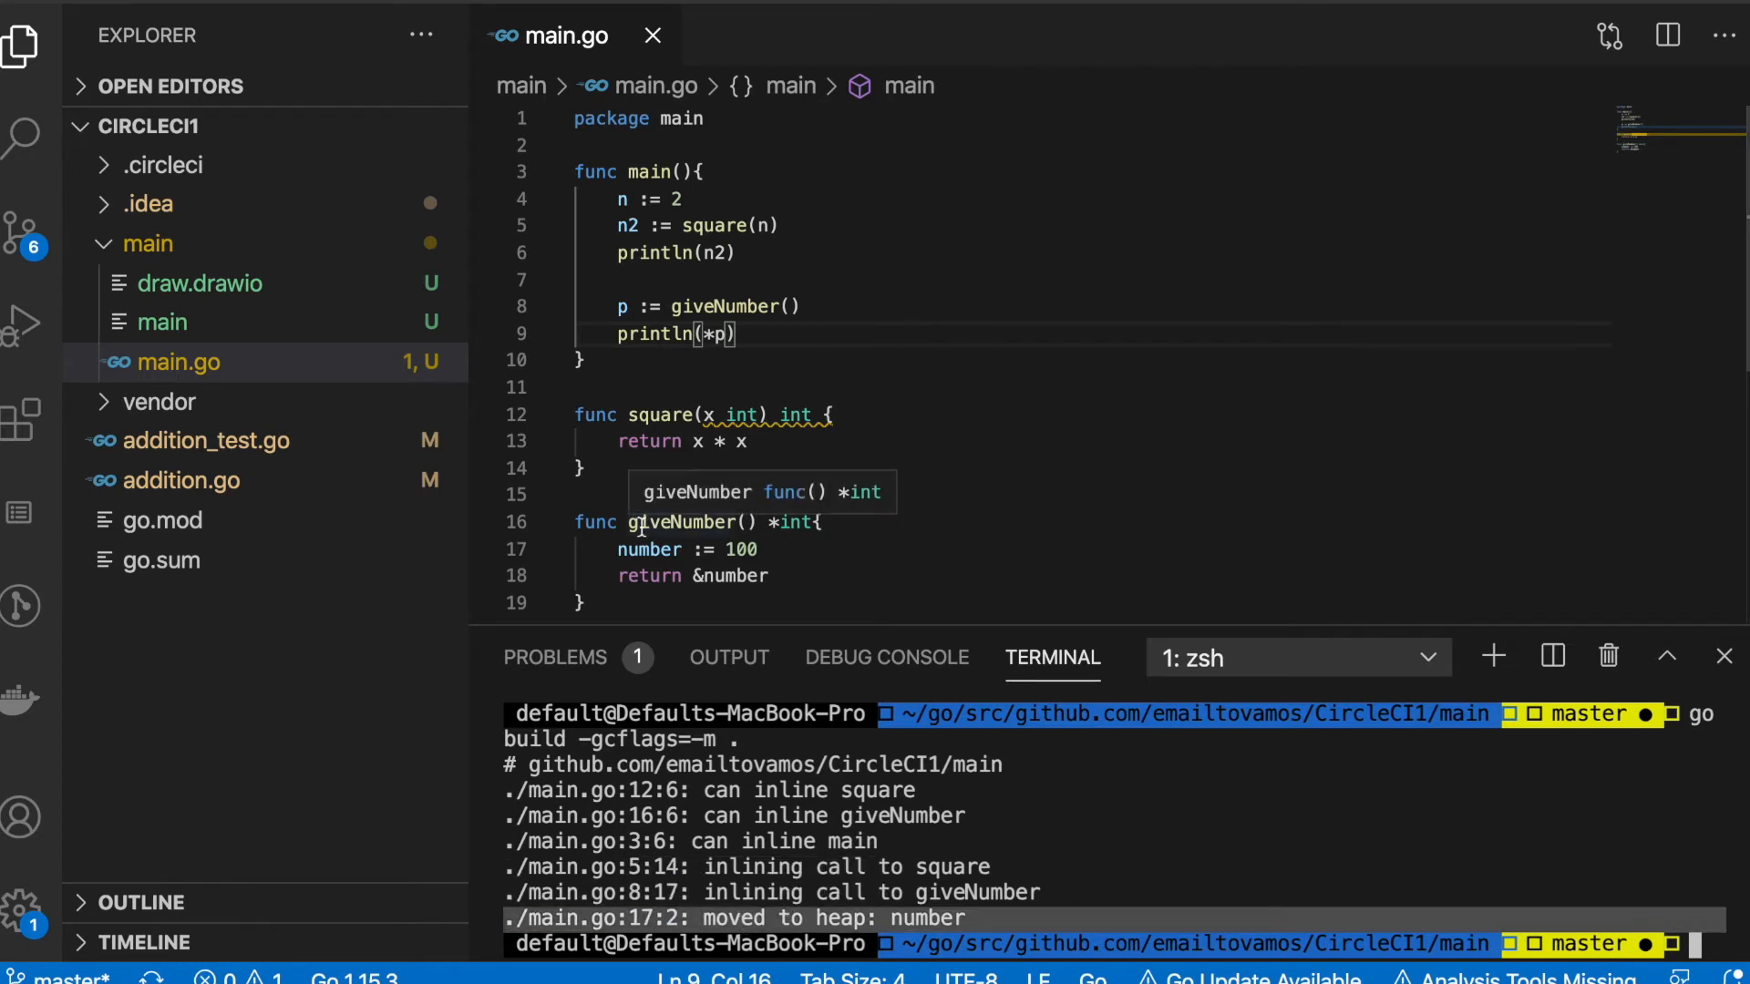
{"action": "double_click", "coordinate": [649, 549]}
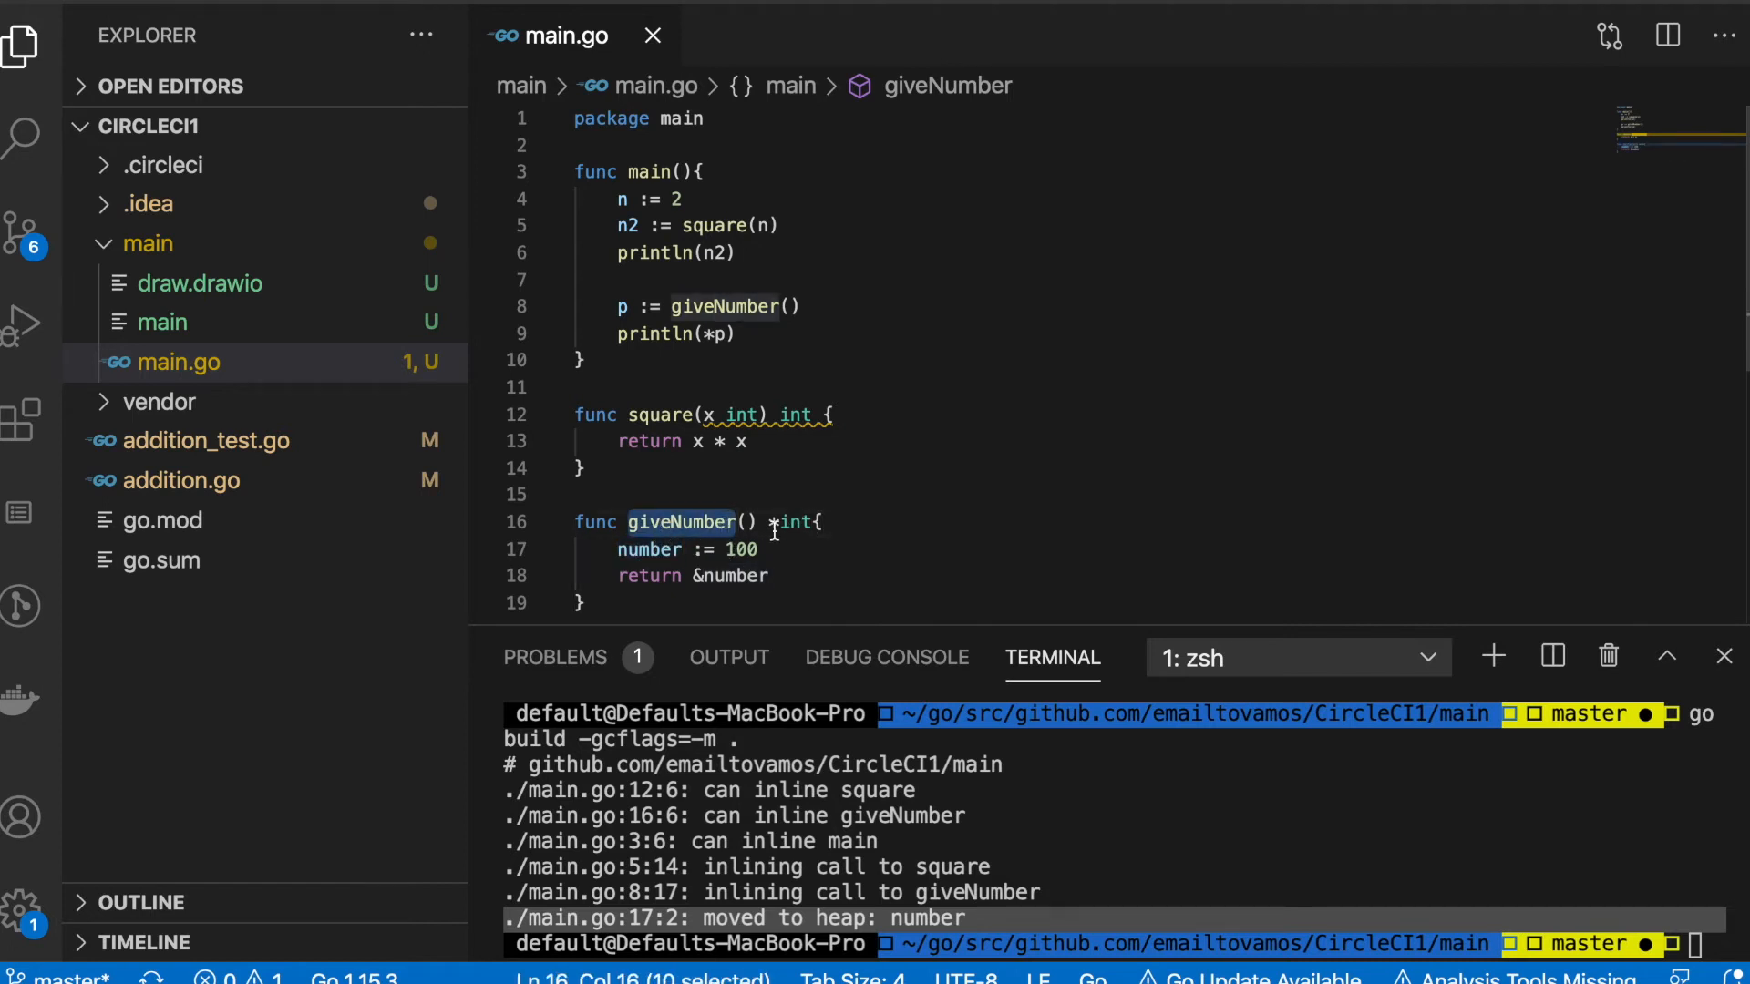
{"action": "mouse_move", "coordinate": [862, 518]}
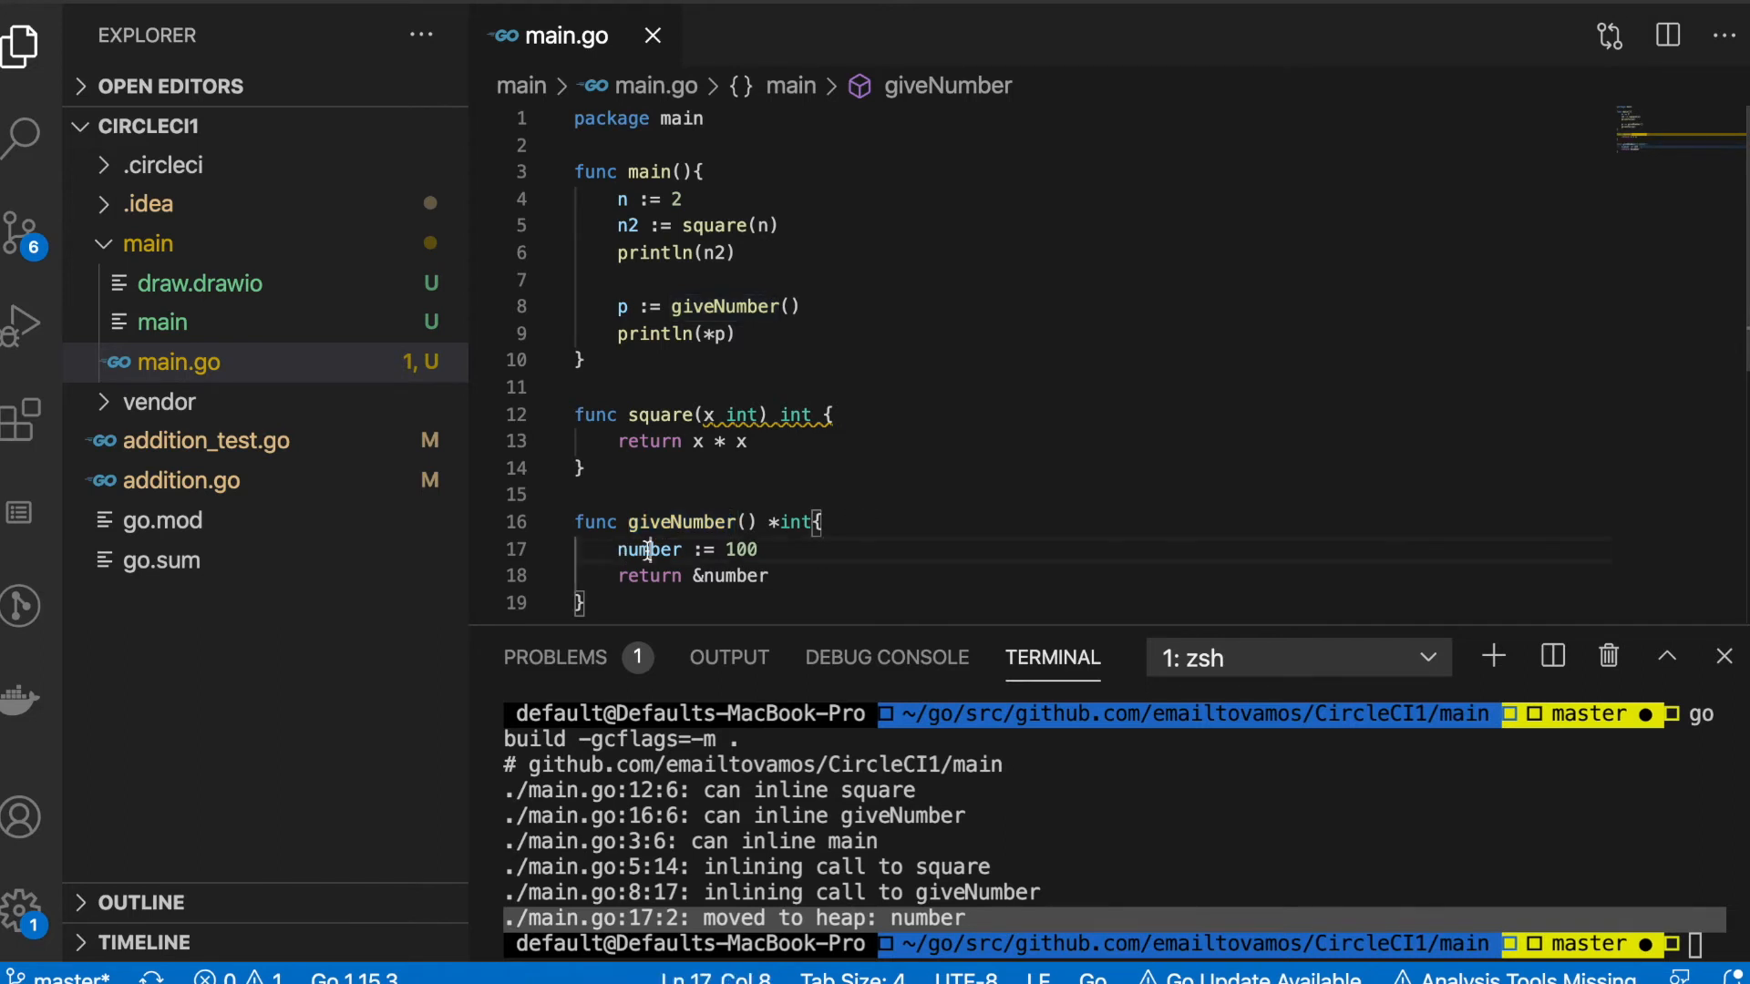
{"action": "double_click", "coordinate": [738, 548]}
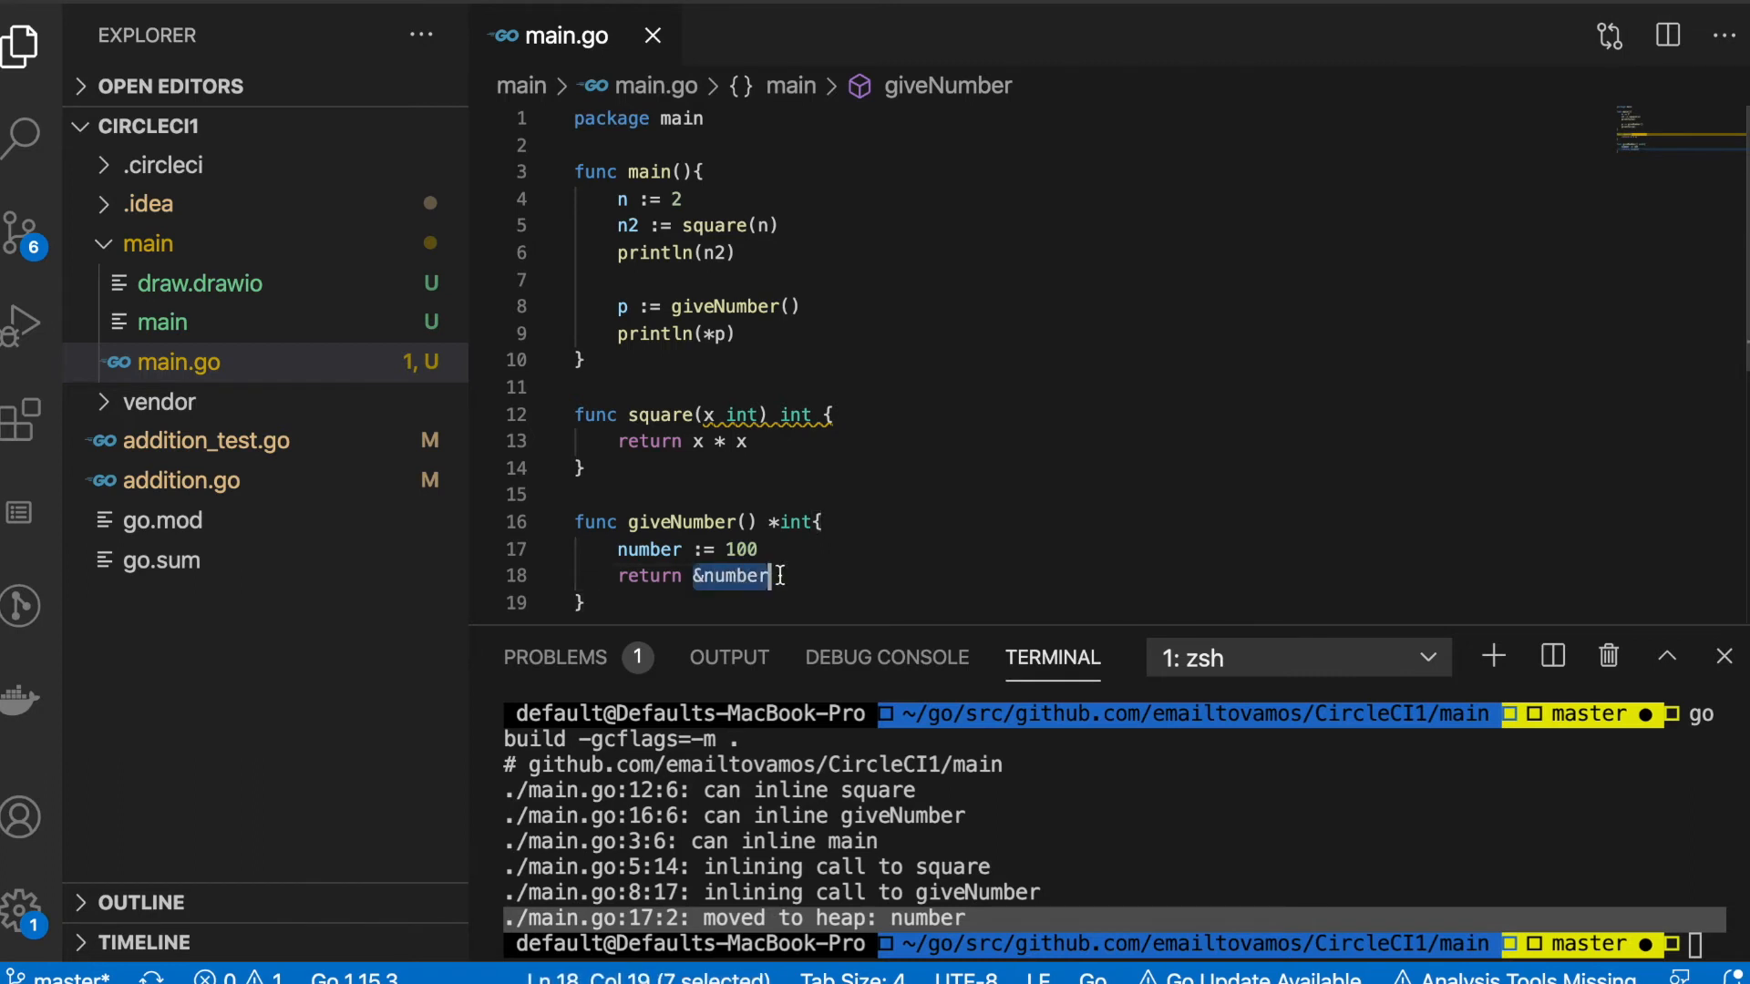
{"action": "mouse_move", "coordinate": [753, 333]}
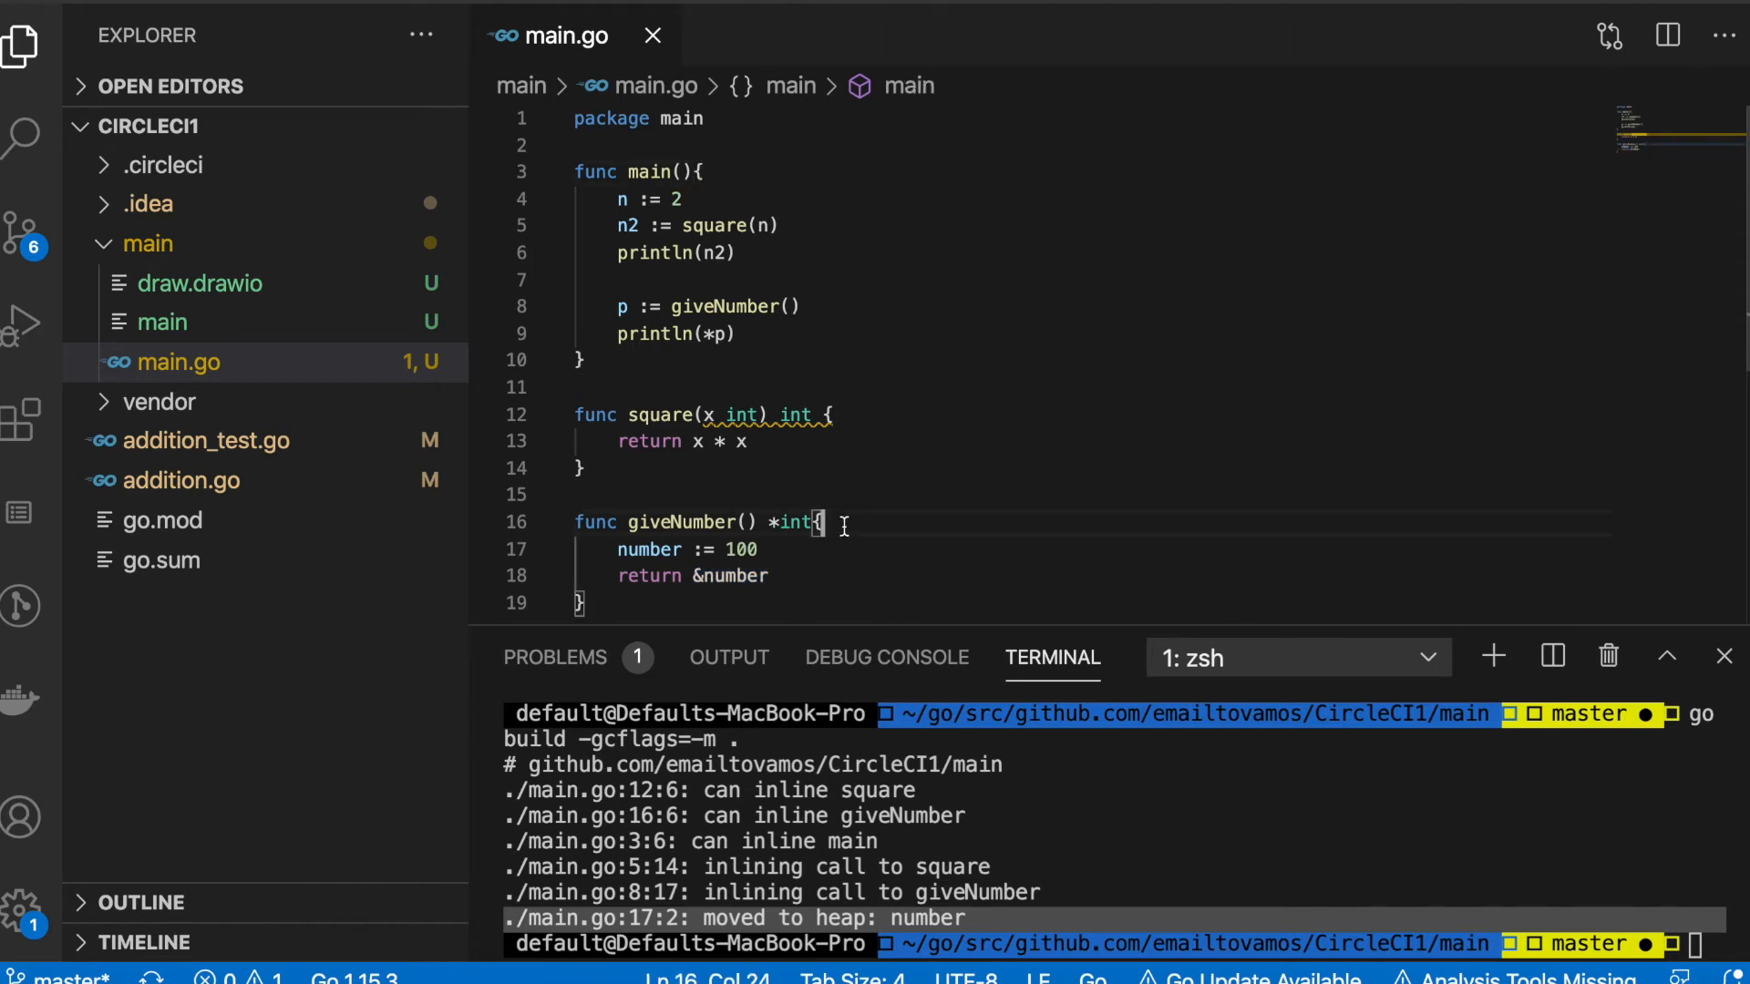
{"action": "left_click", "coordinate": [736, 333]}
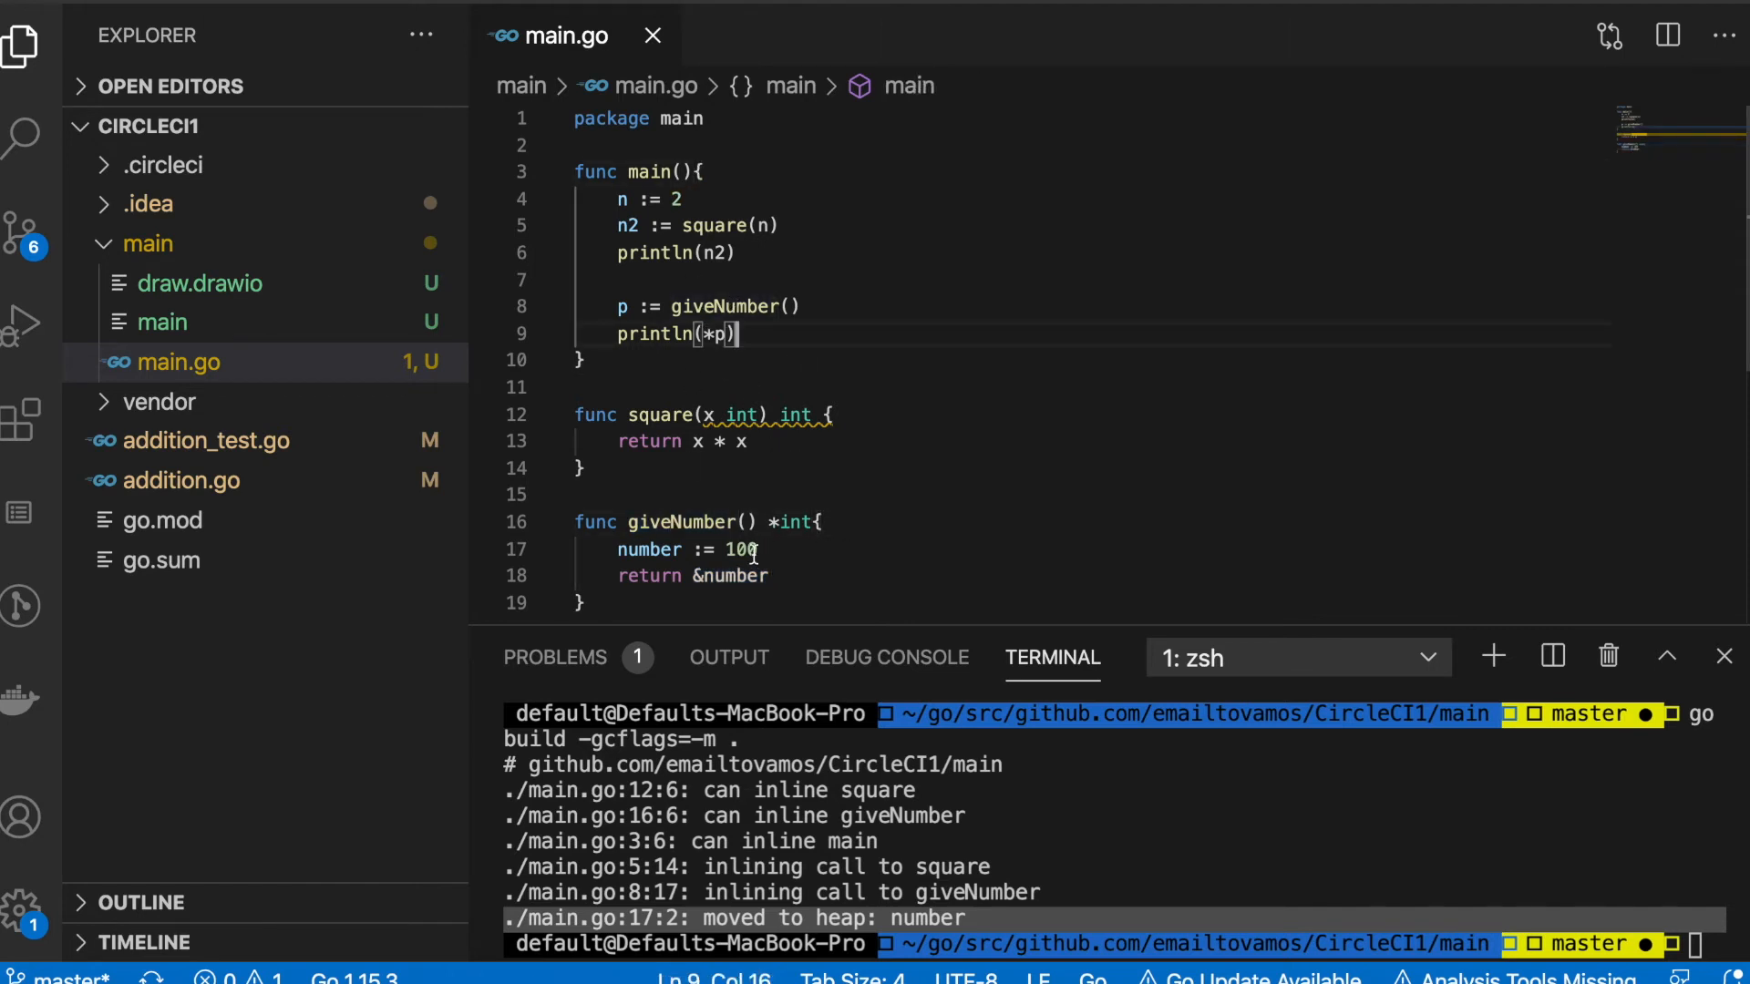
{"action": "double_click", "coordinate": [622, 306]}
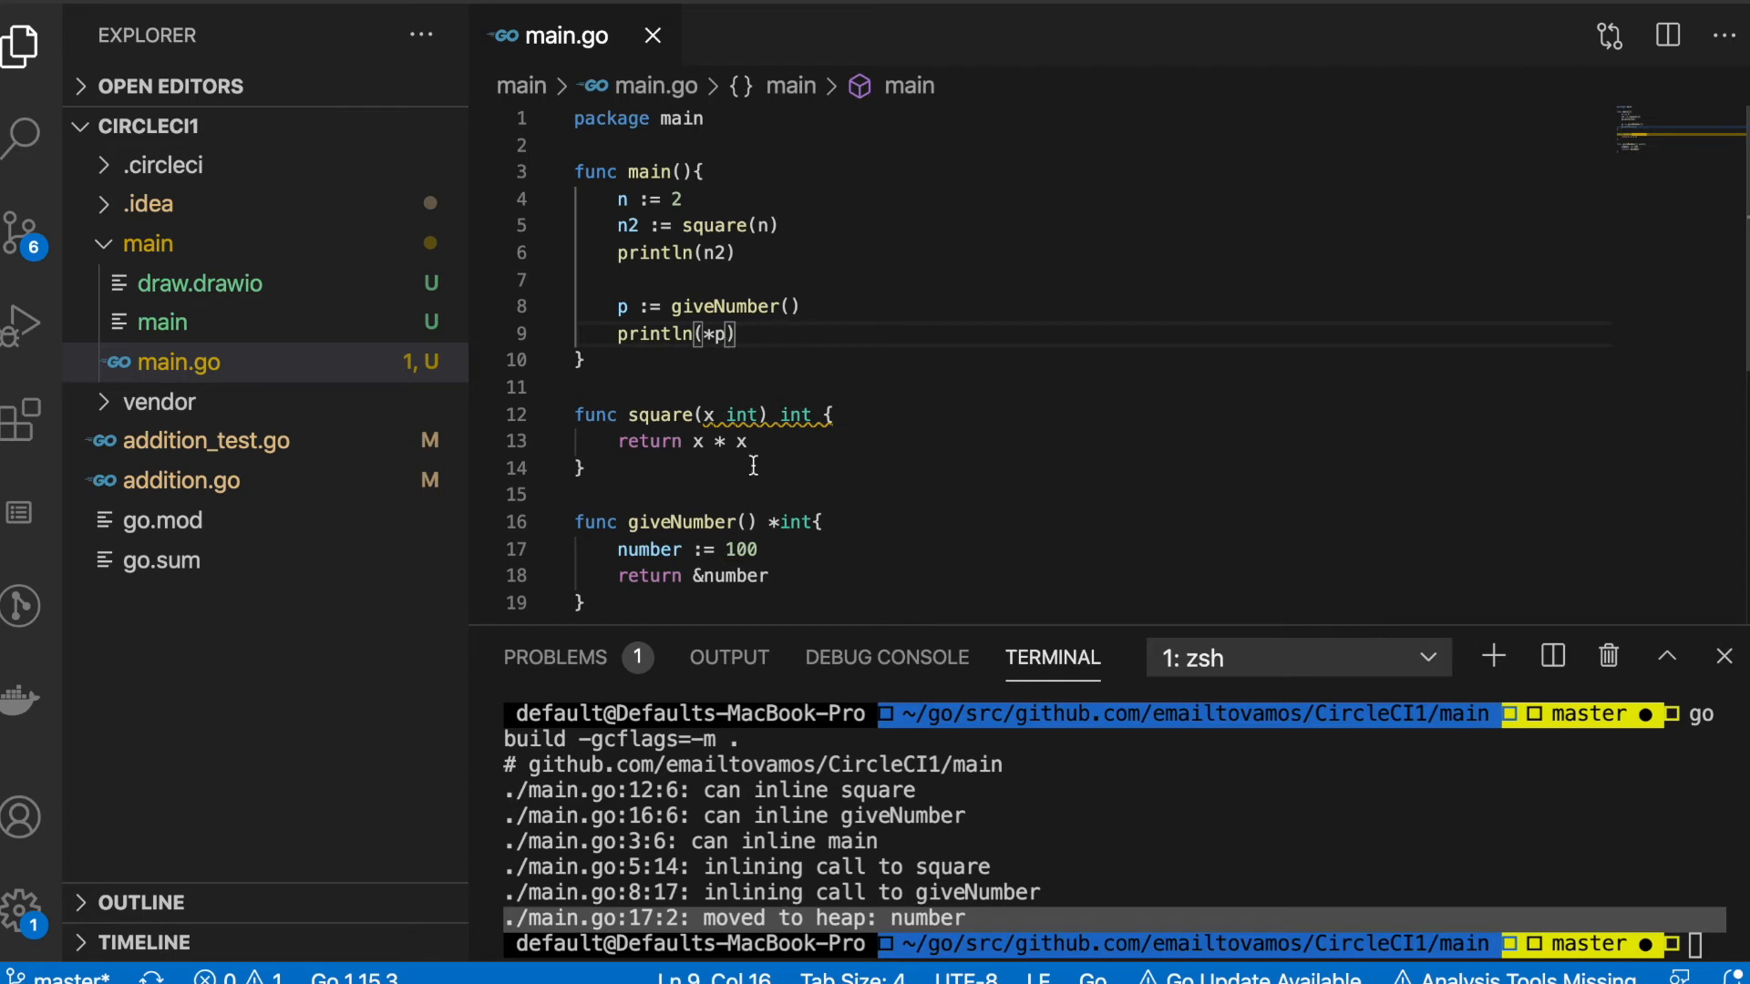
{"action": "double_click", "coordinate": [649, 549]}
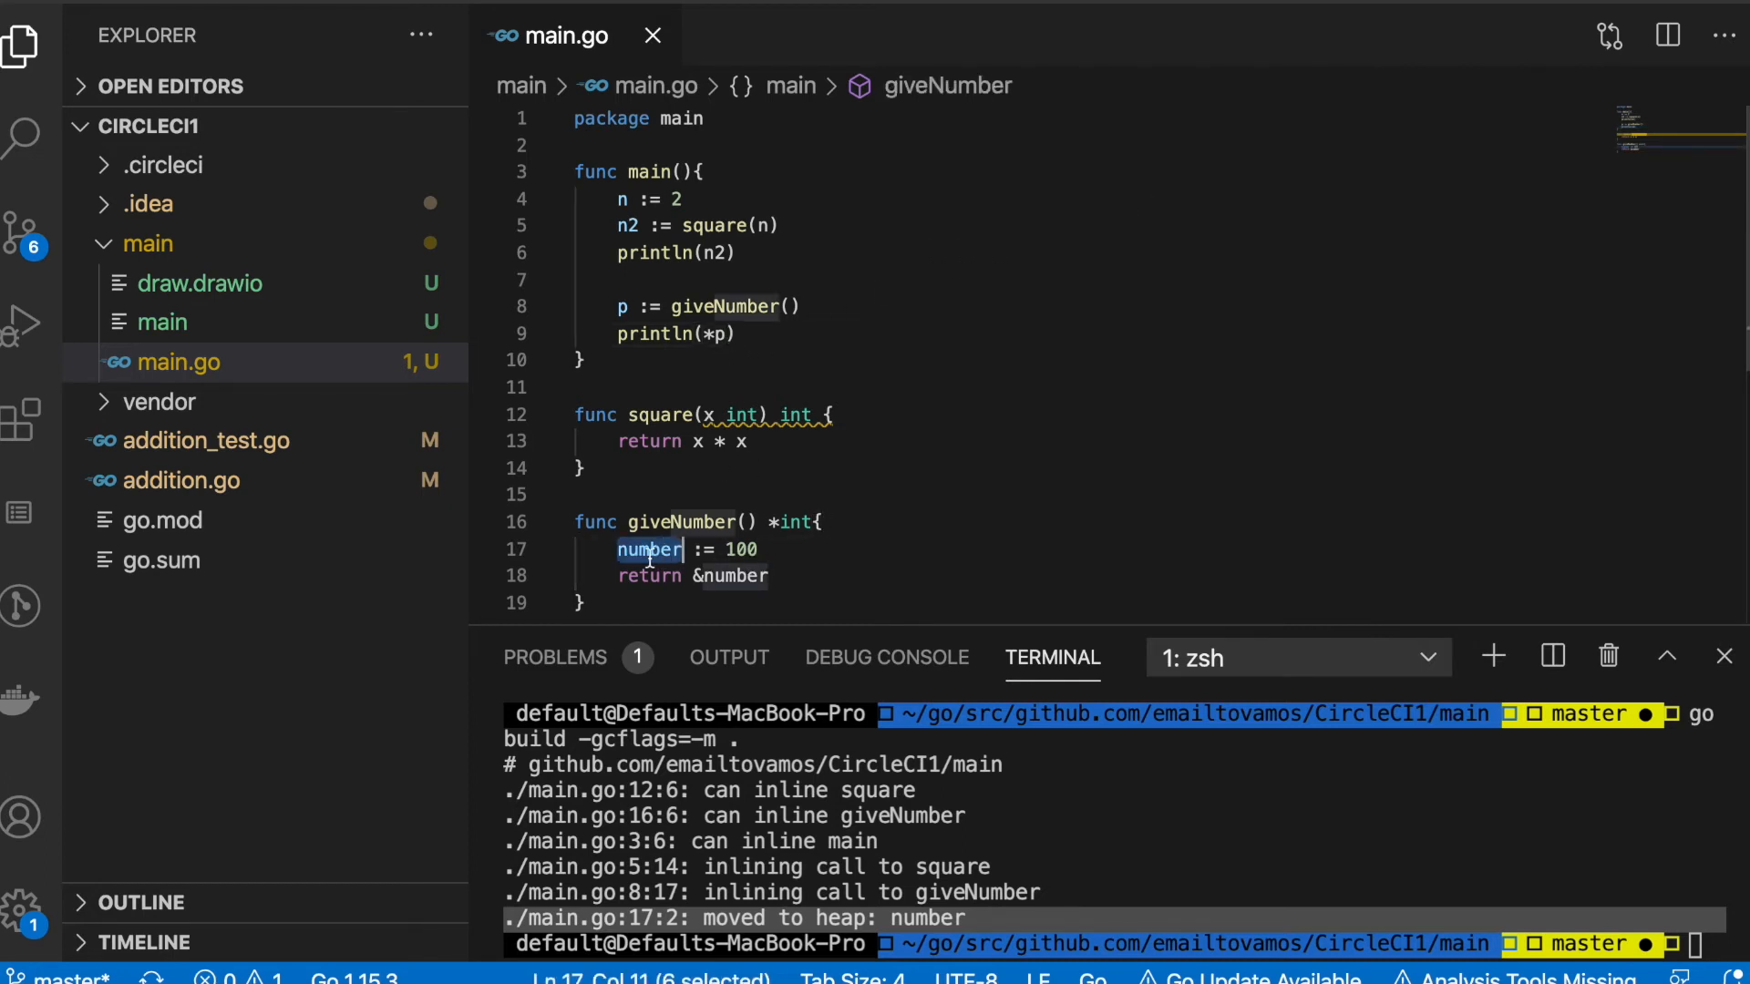
{"action": "mouse_move", "coordinate": [1141, 304]}
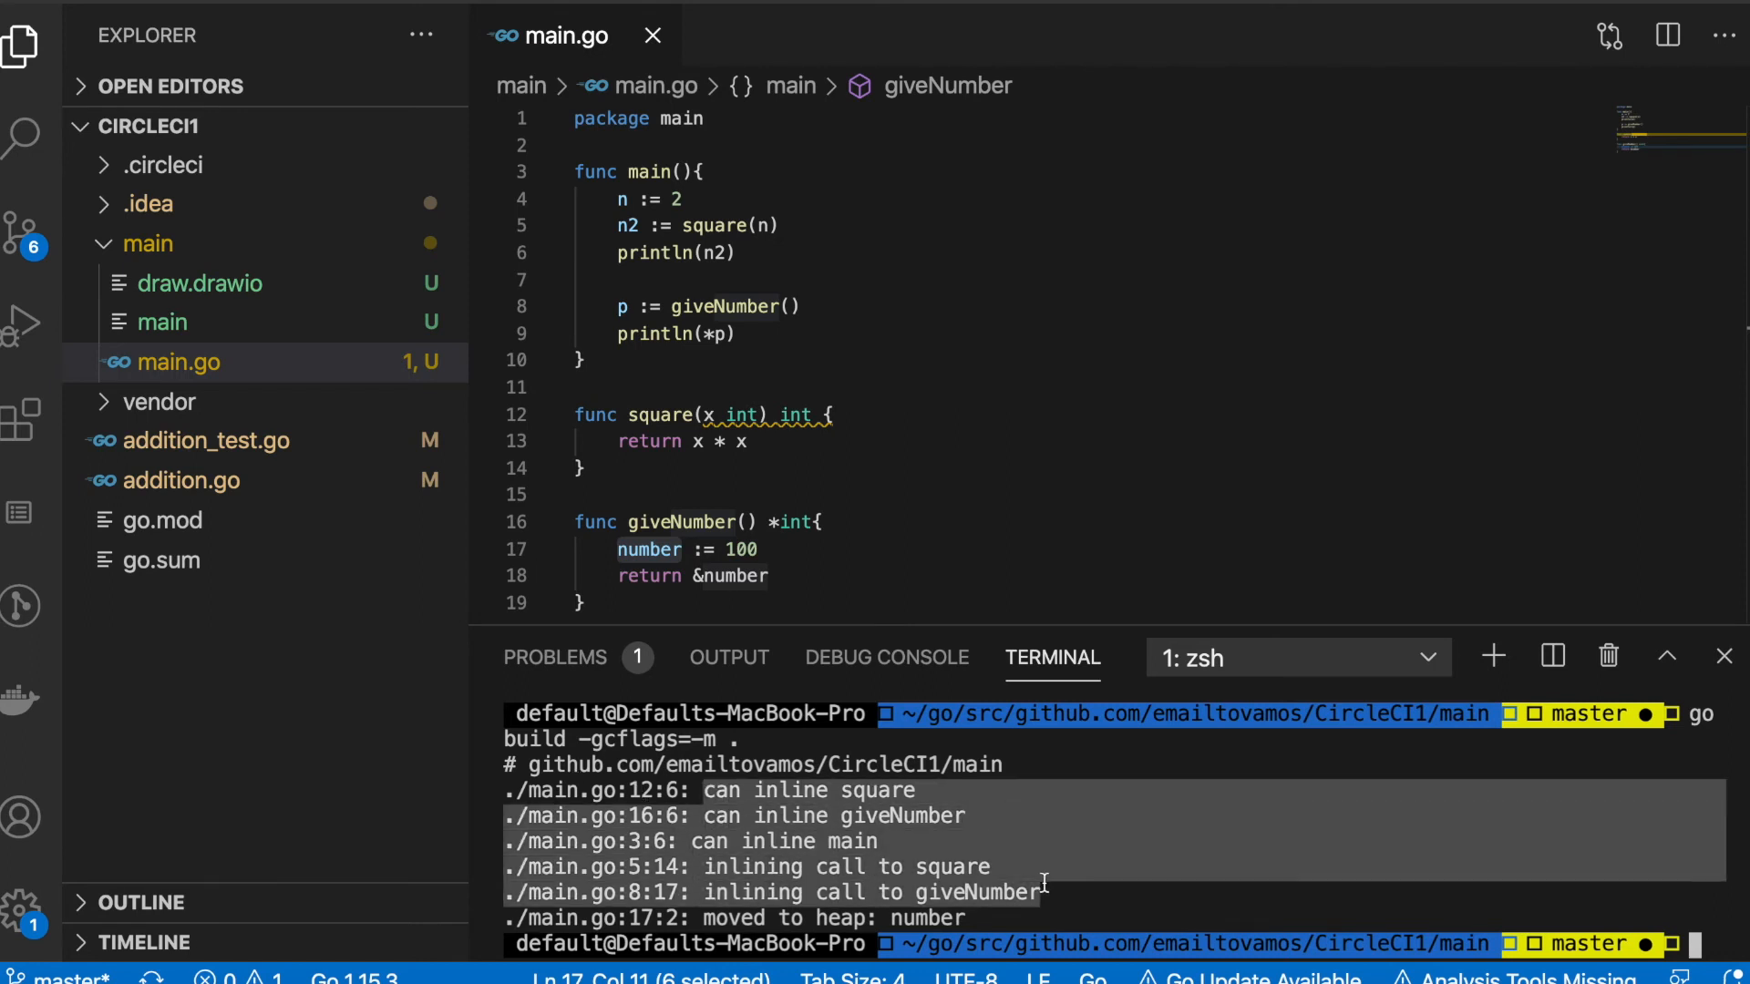
{"action": "left_click_drag", "start_coordinate": [1043, 883], "coordinate": [1015, 831]}
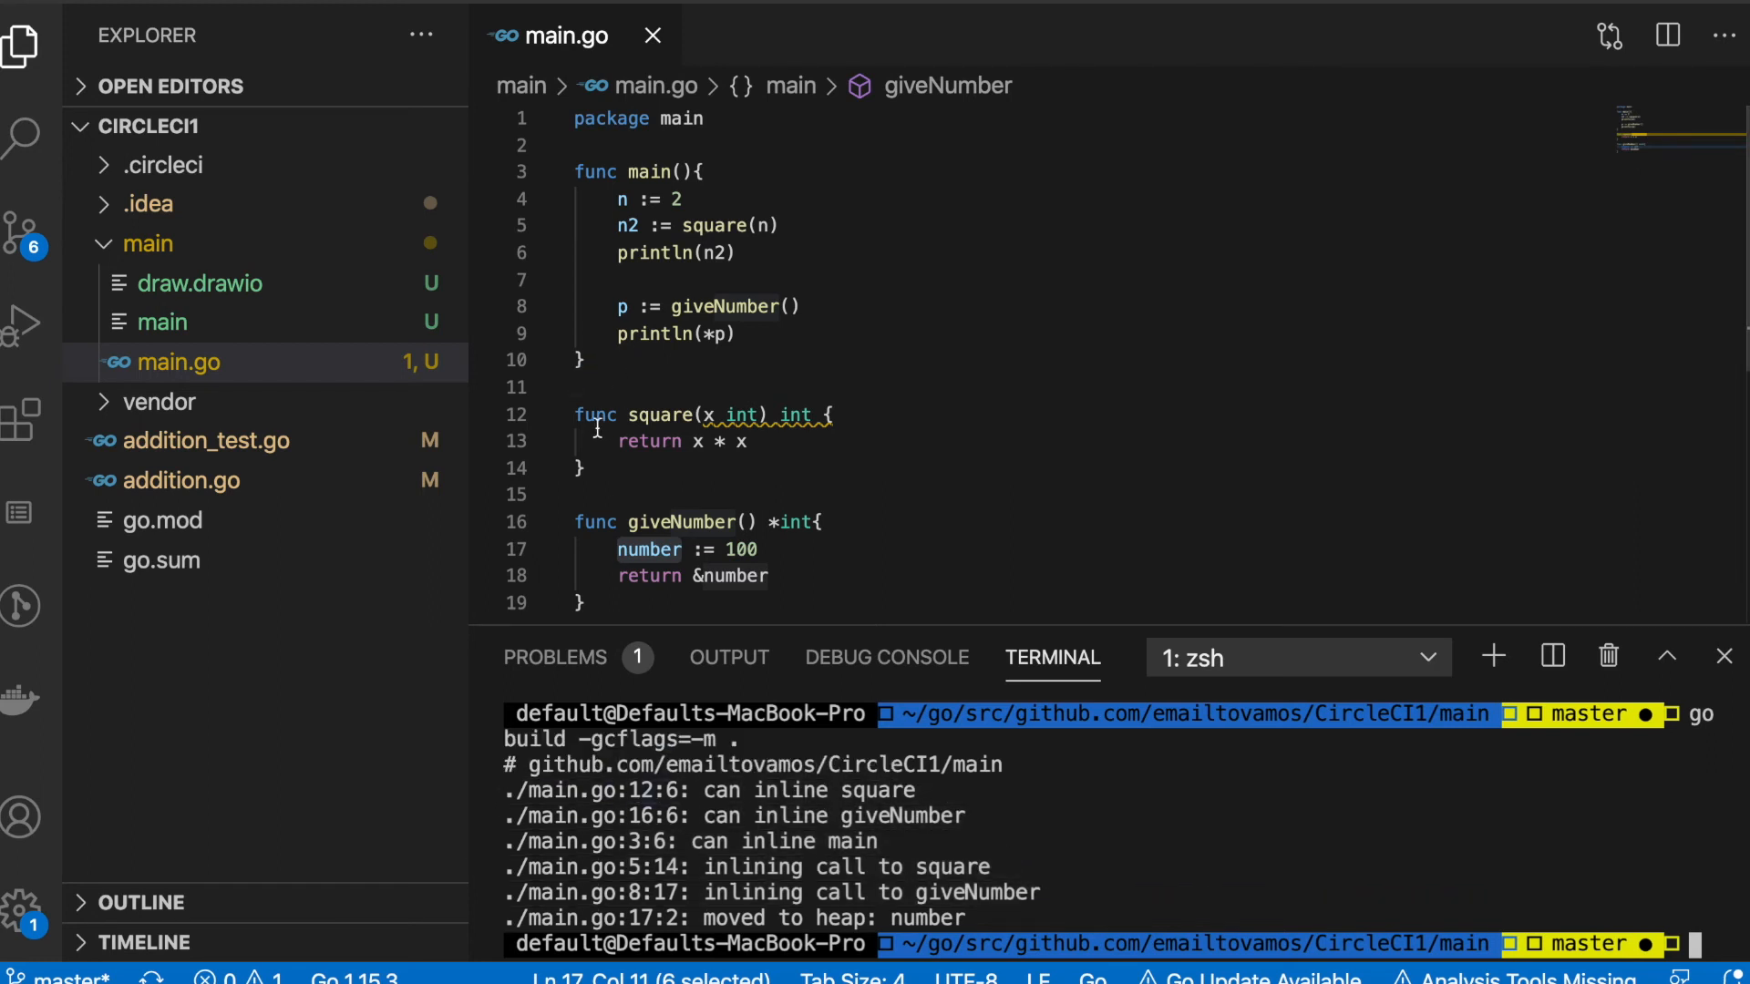
{"action": "double_click", "coordinate": [660, 416]}
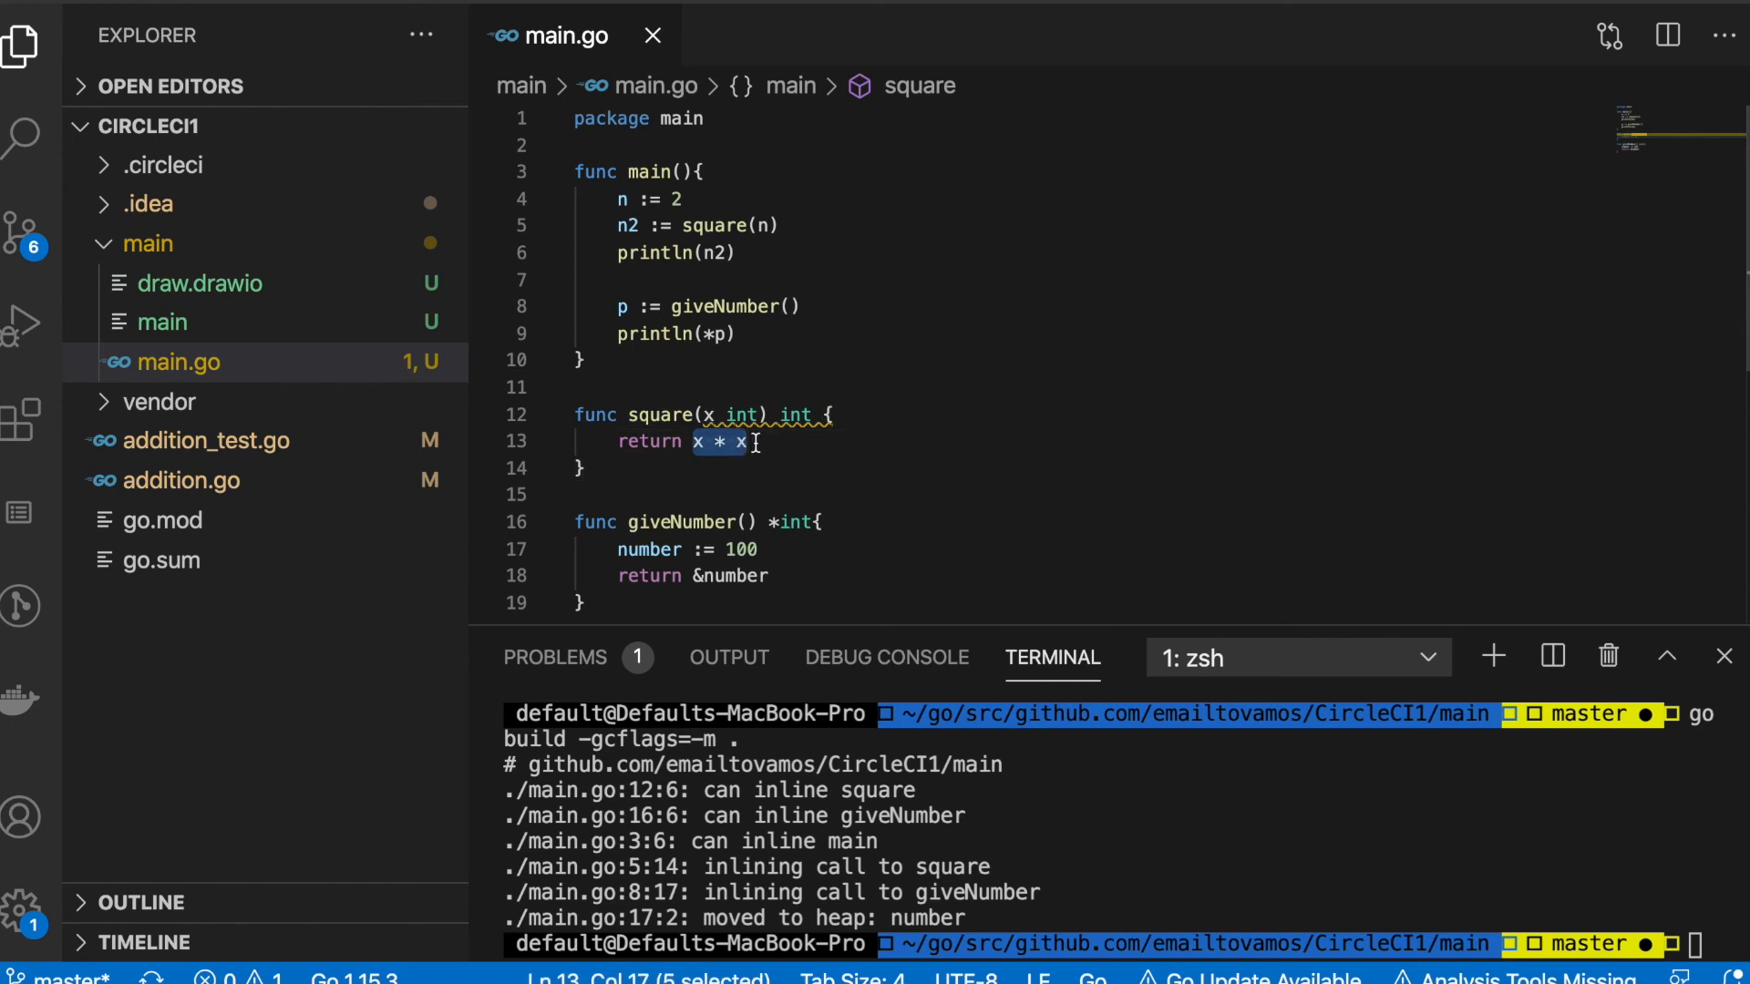
{"action": "mouse_move", "coordinate": [732, 235]}
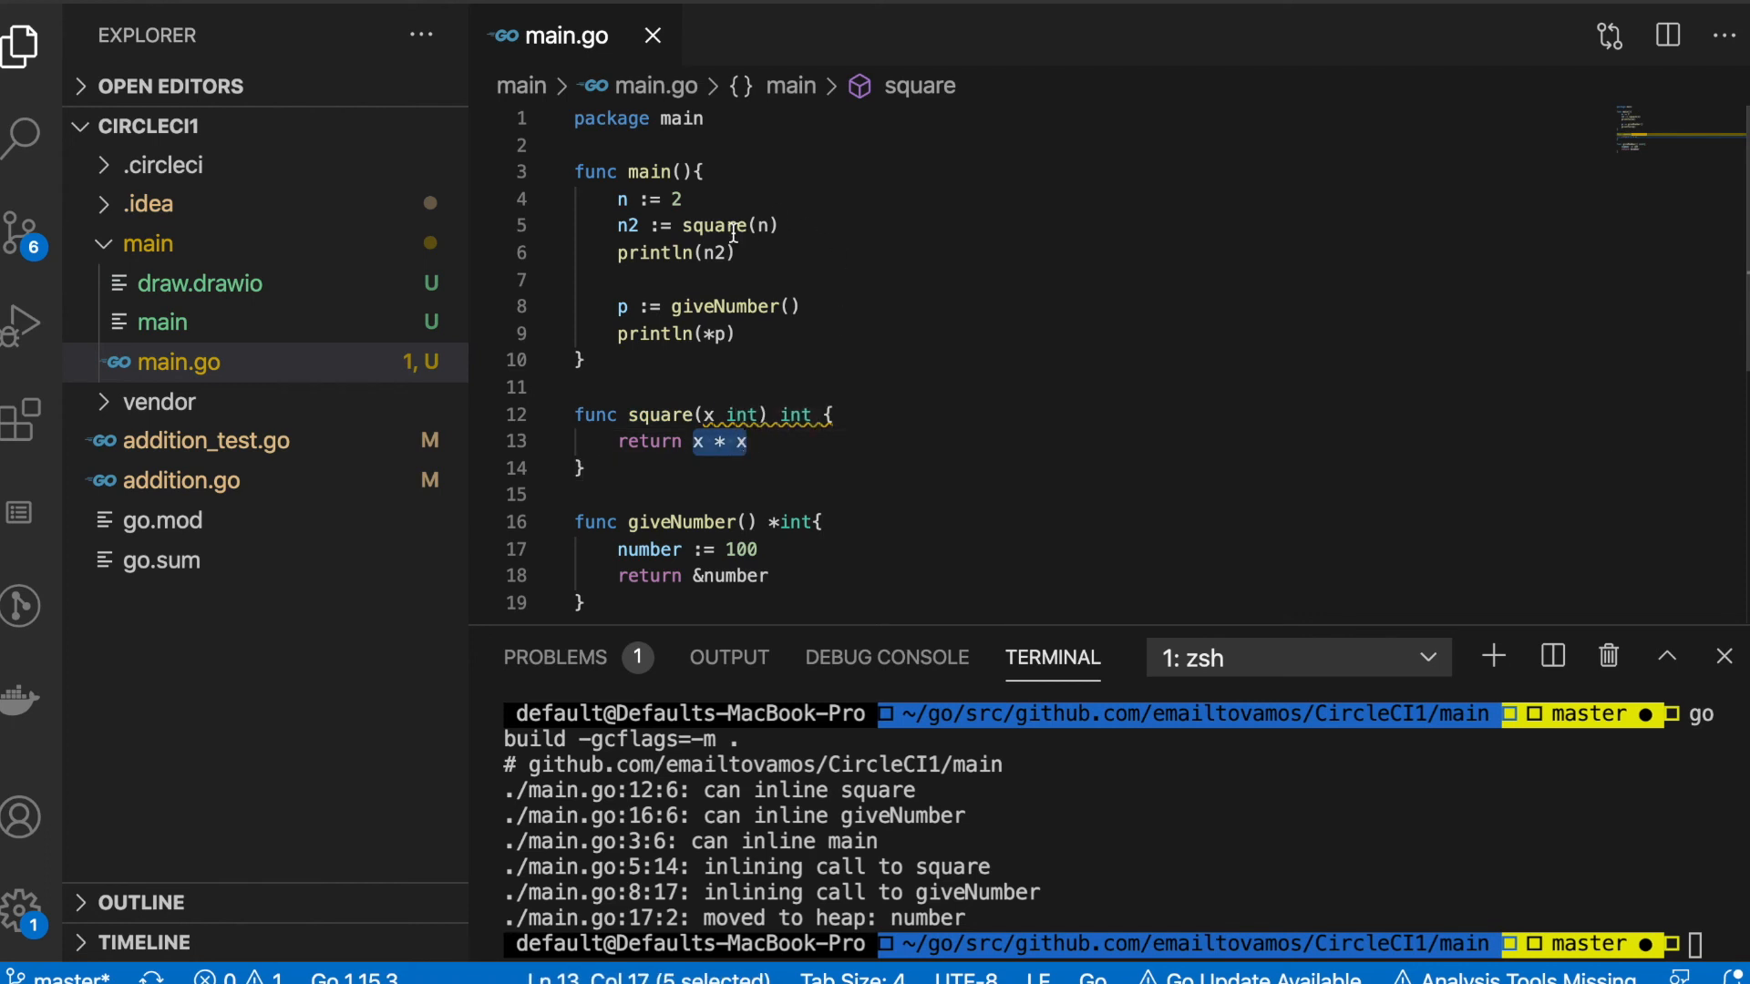
{"action": "double_click", "coordinate": [712, 226]}
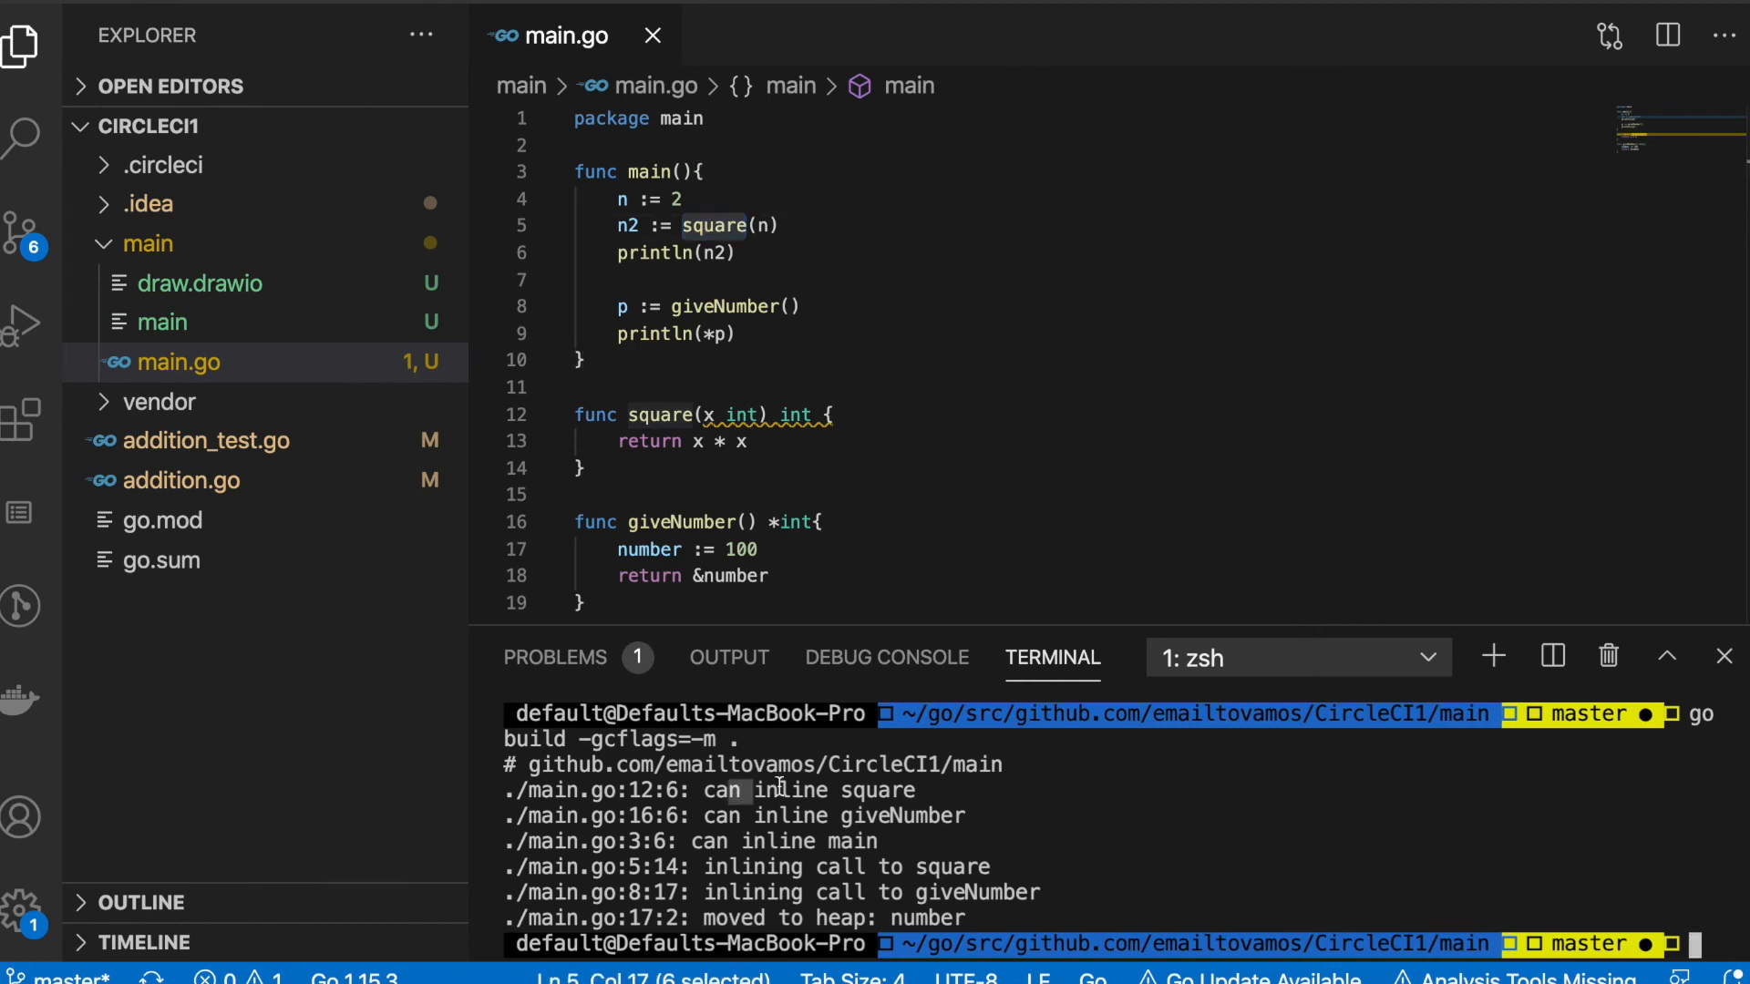
{"action": "mouse_move", "coordinate": [972, 842]}
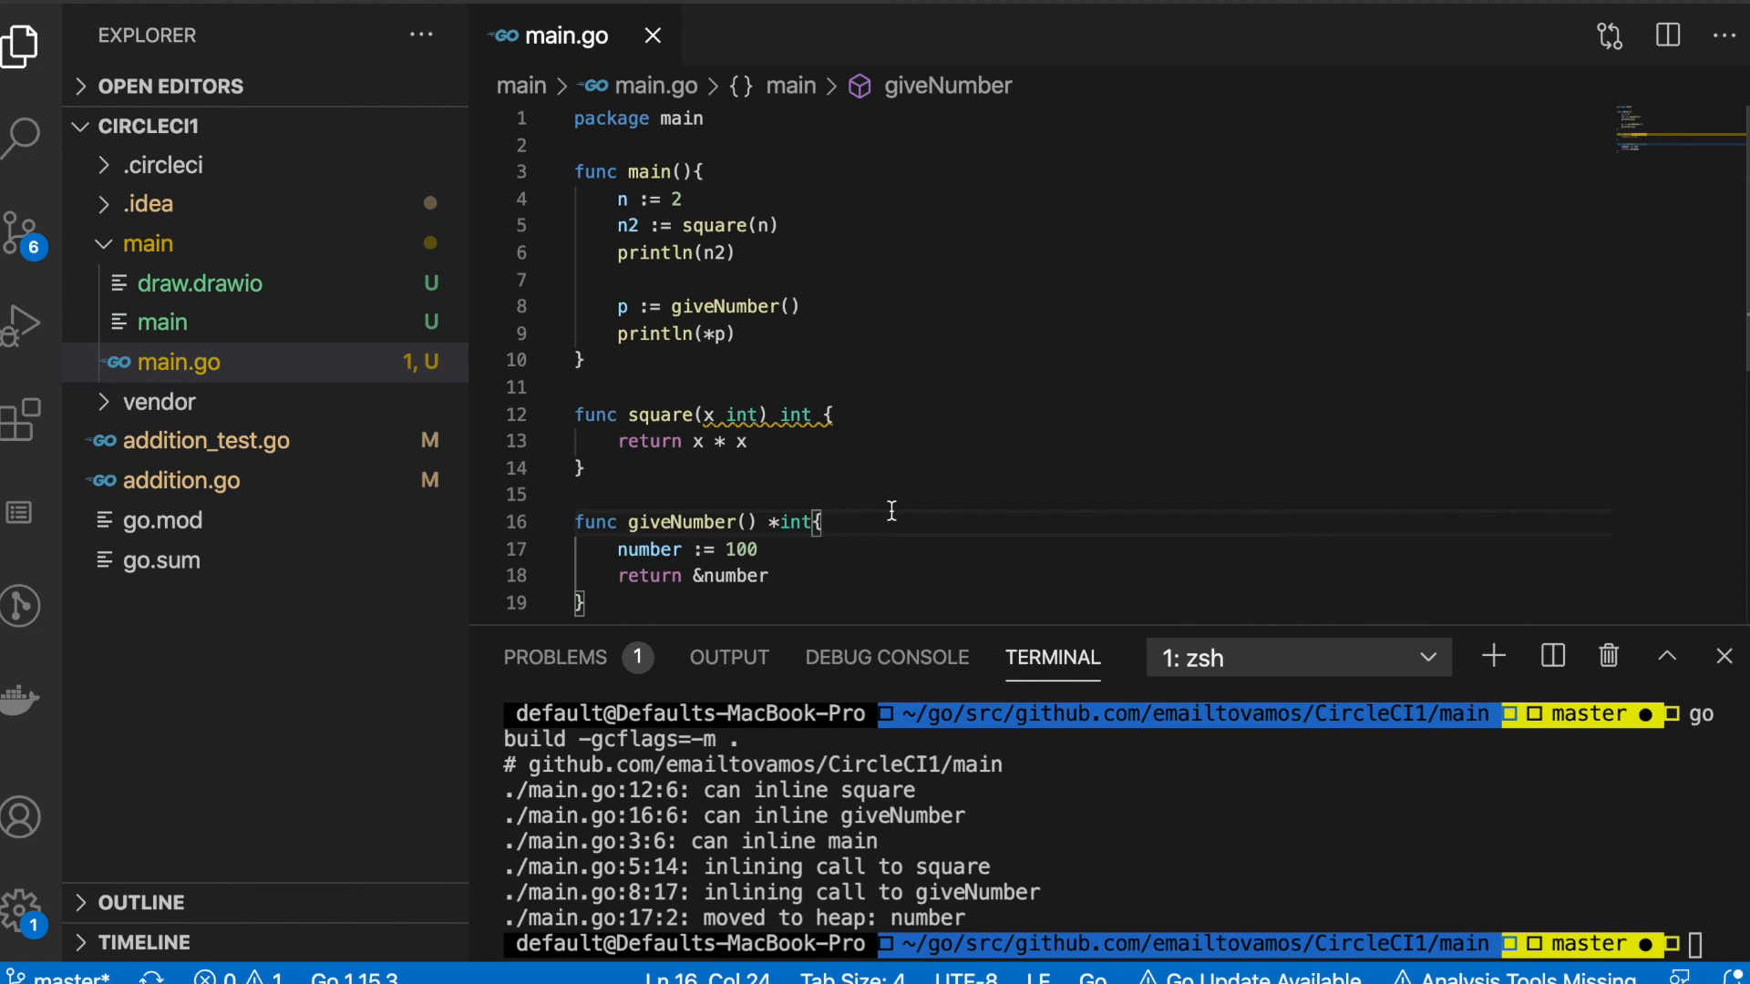
{"action": "mouse_move", "coordinate": [919, 660]}
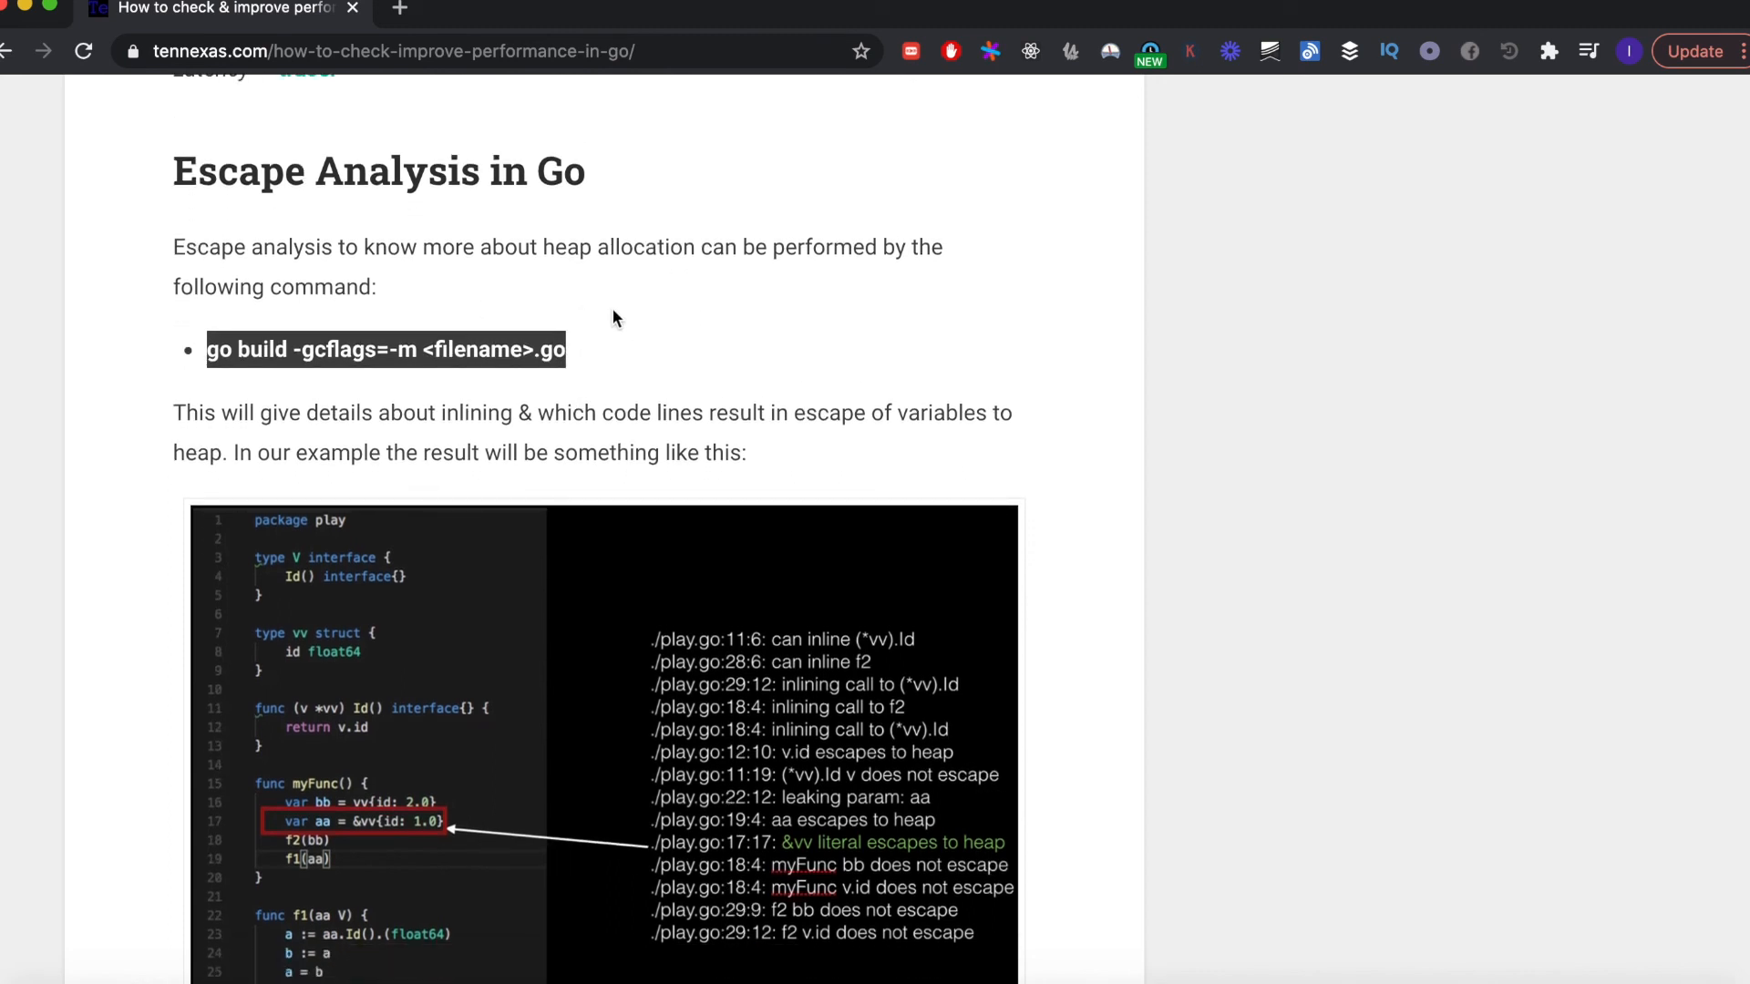
{"action": "mouse_move", "coordinate": [619, 367]}
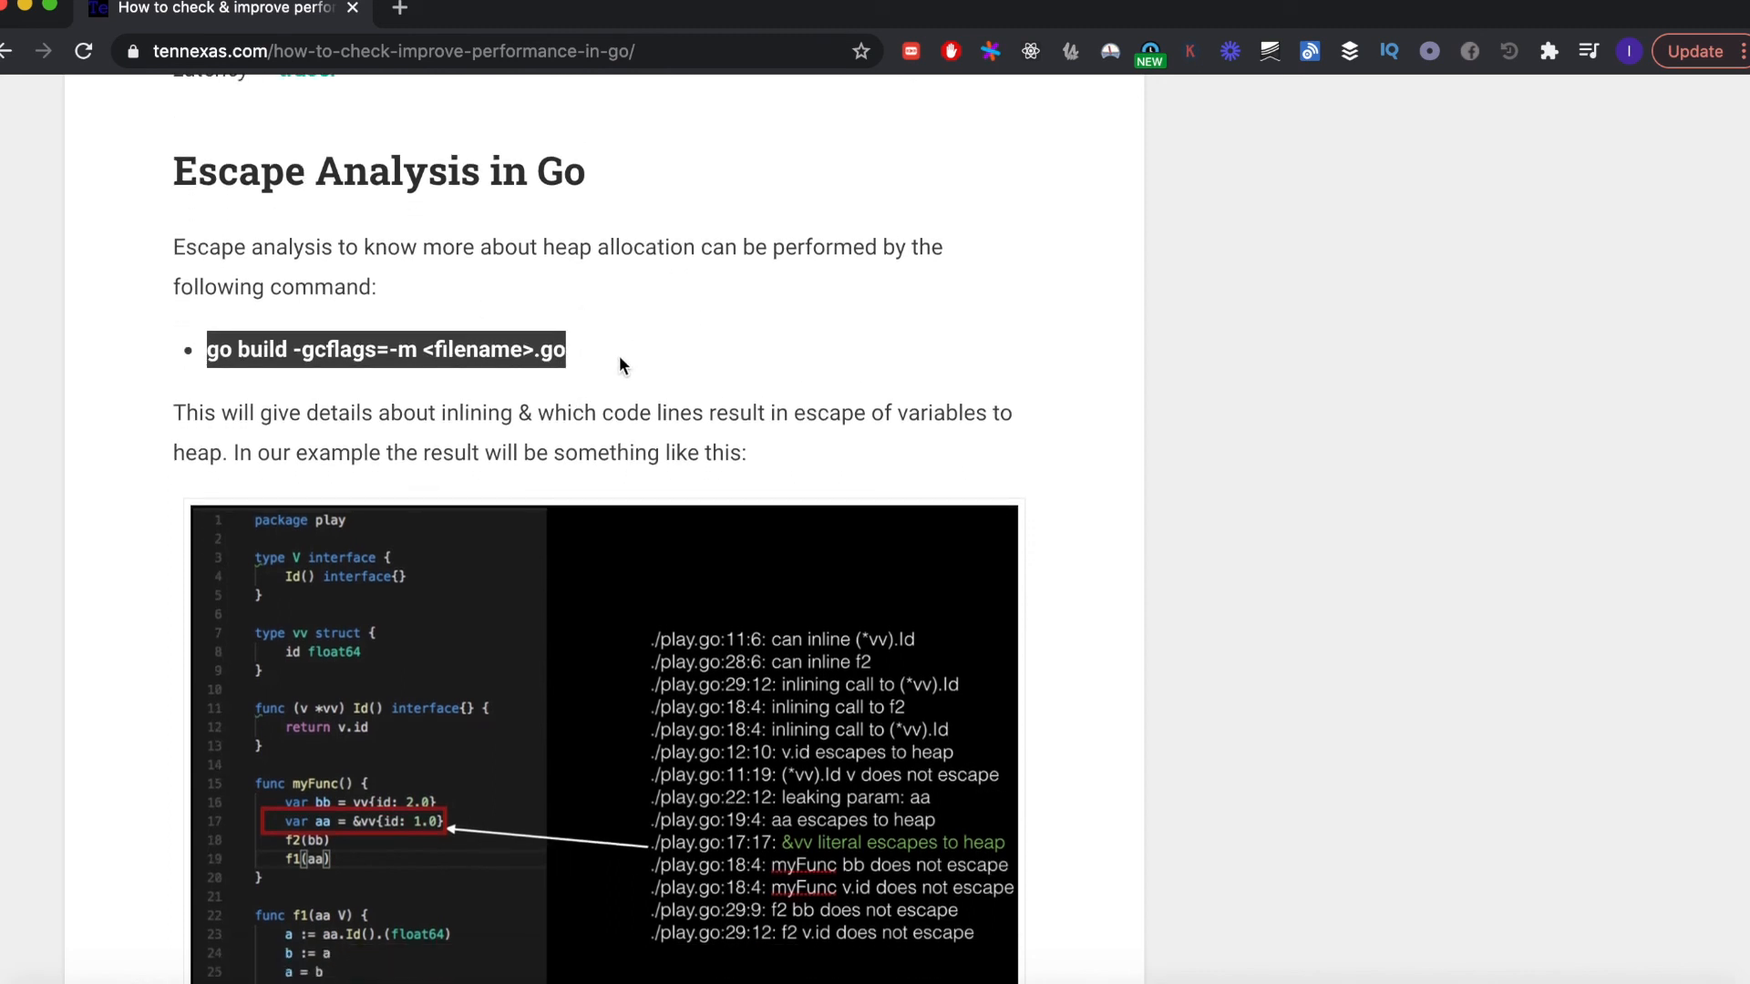